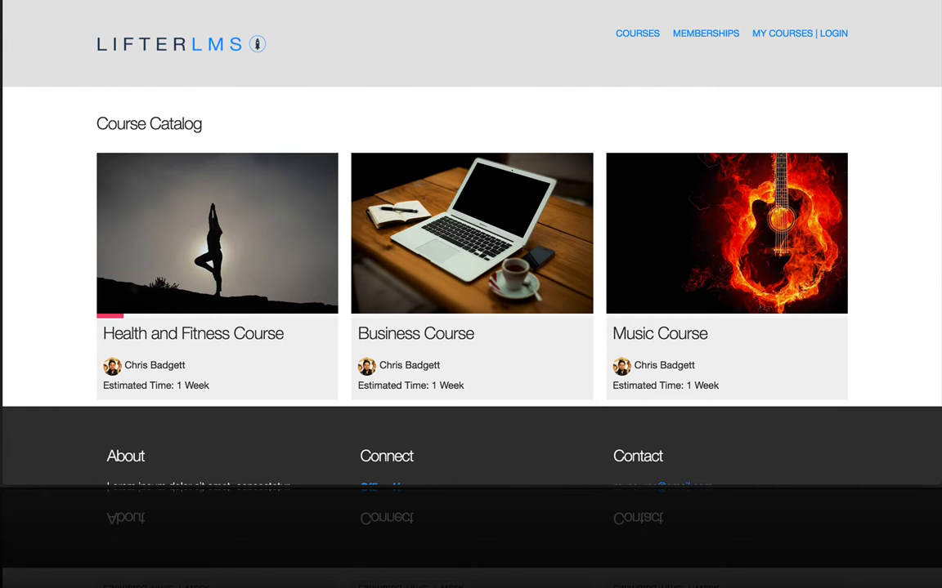
Scroll through the Health and Fitness Course page to see its description and lesson list
{"action": "scroll", "scroll_direction": "down", "scroll_amount": 3}
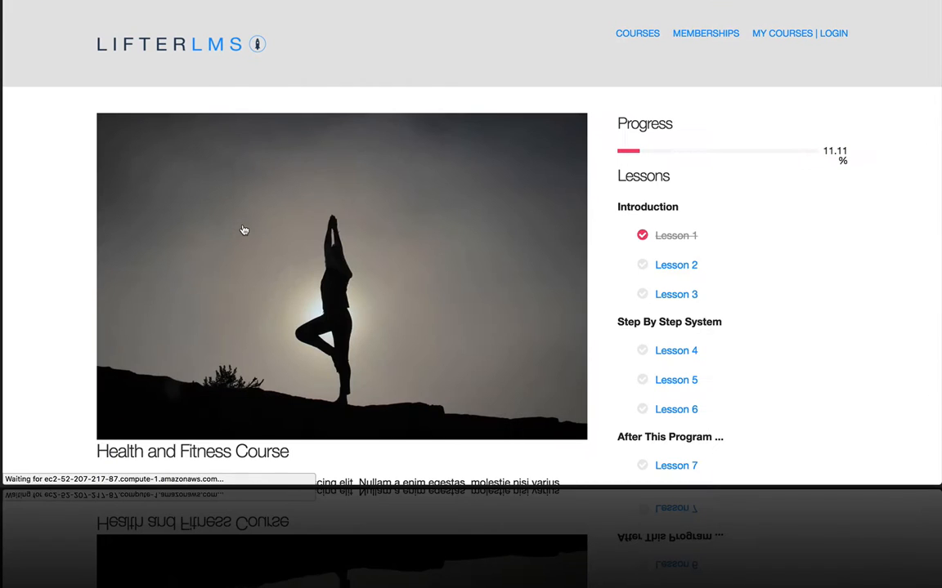
{"action": "scroll", "scroll_direction": "down", "scroll_amount": 3}
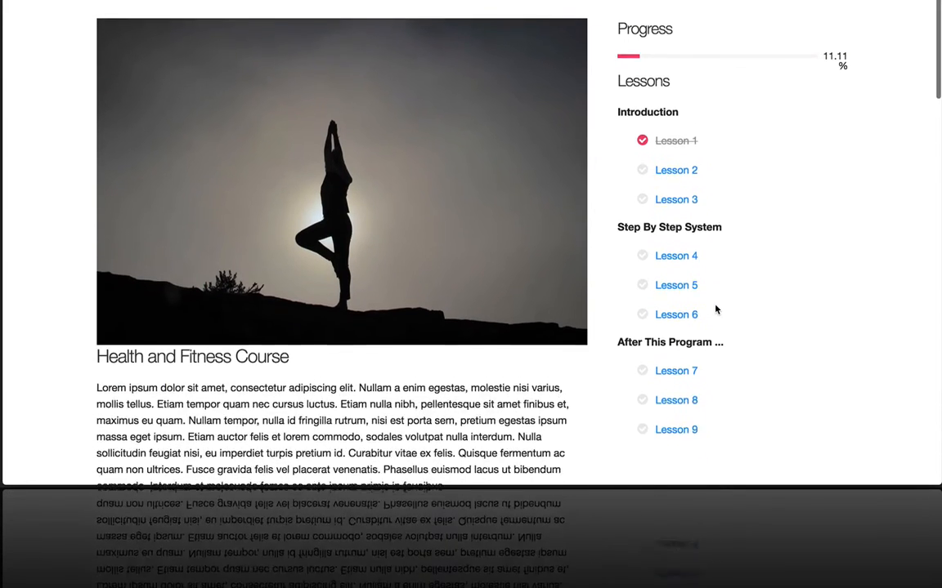
{"action": "scroll", "scroll_direction": "down", "scroll_amount": 3}
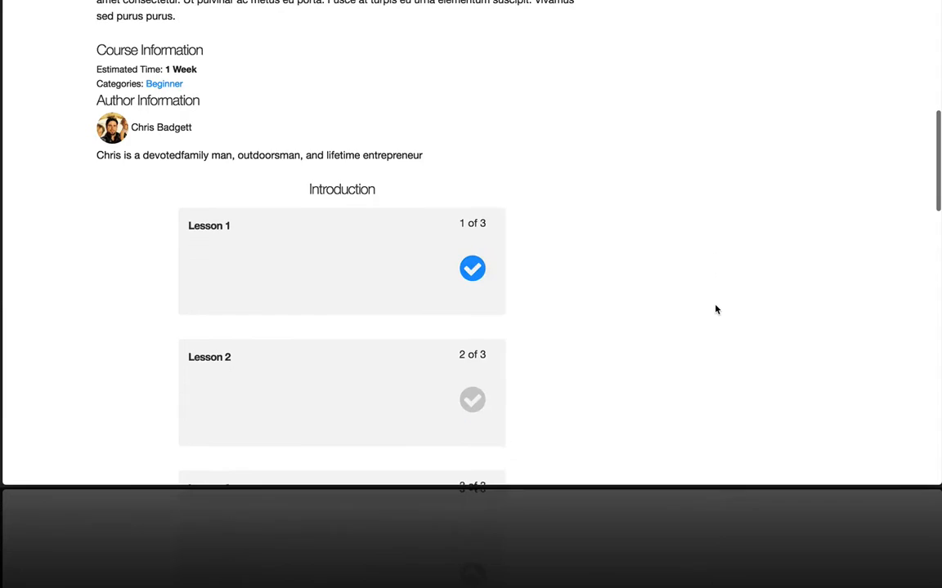
{"action": "scroll", "scroll_direction": "up", "scroll_amount": 3}
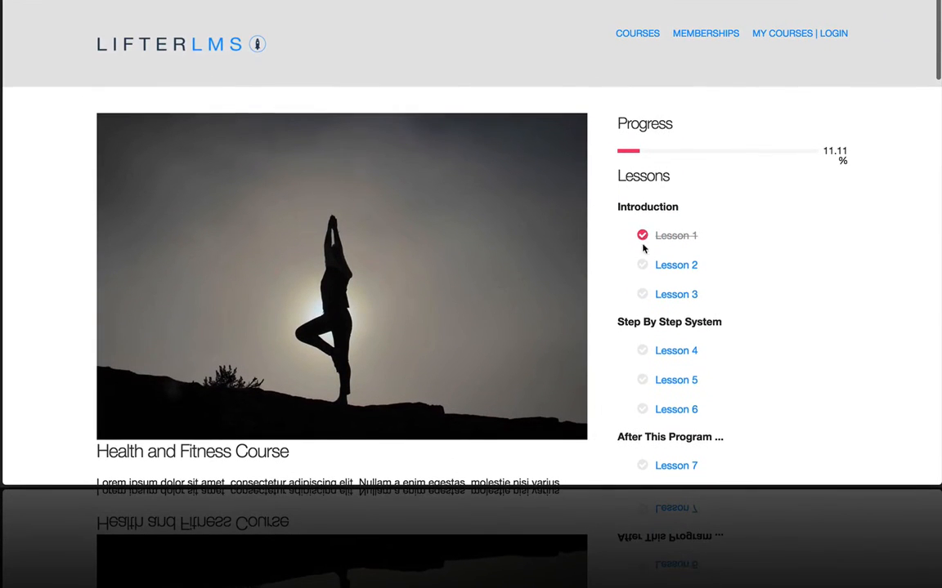
{"action": "mouse_move", "coordinate": [628, 226]}
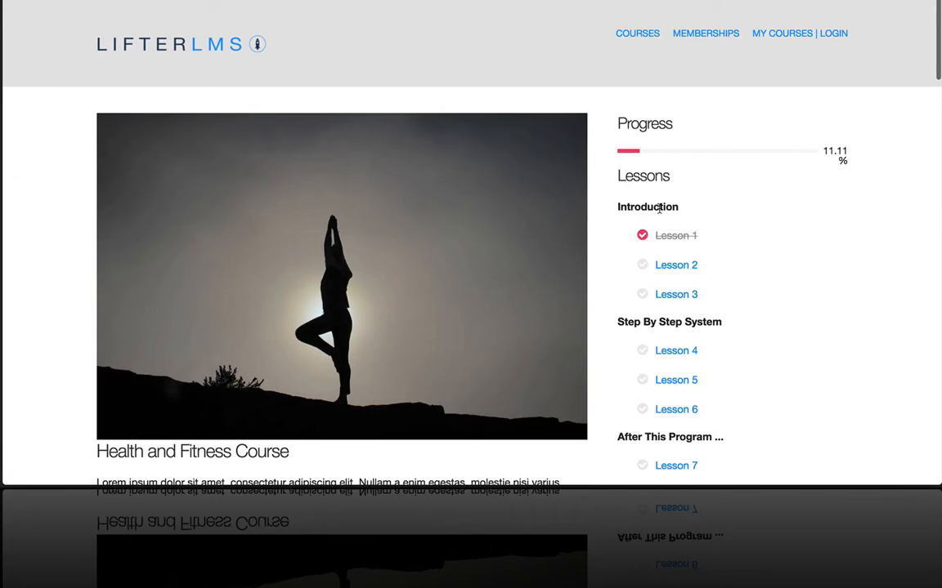
{"action": "mouse_move", "coordinate": [668, 251]}
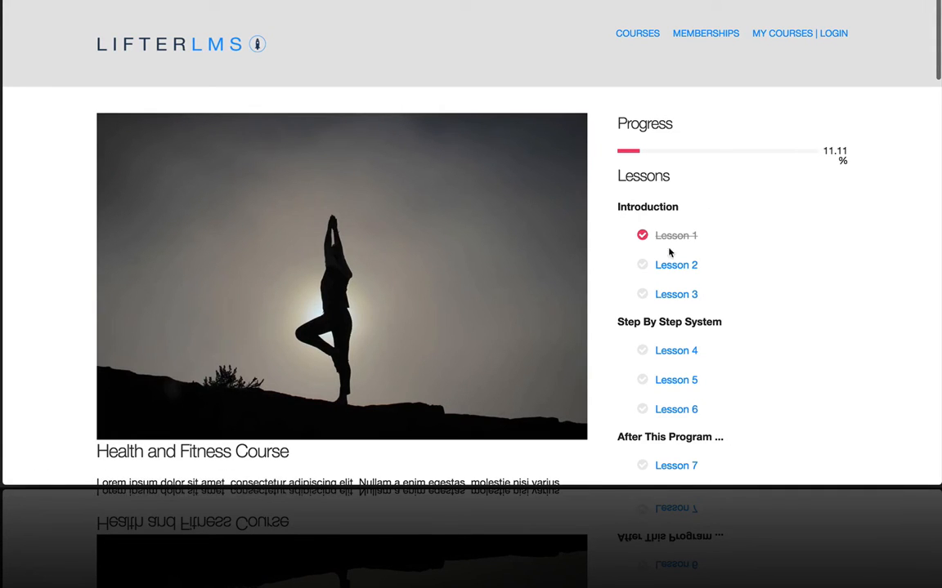
{"action": "mouse_move", "coordinate": [676, 278]}
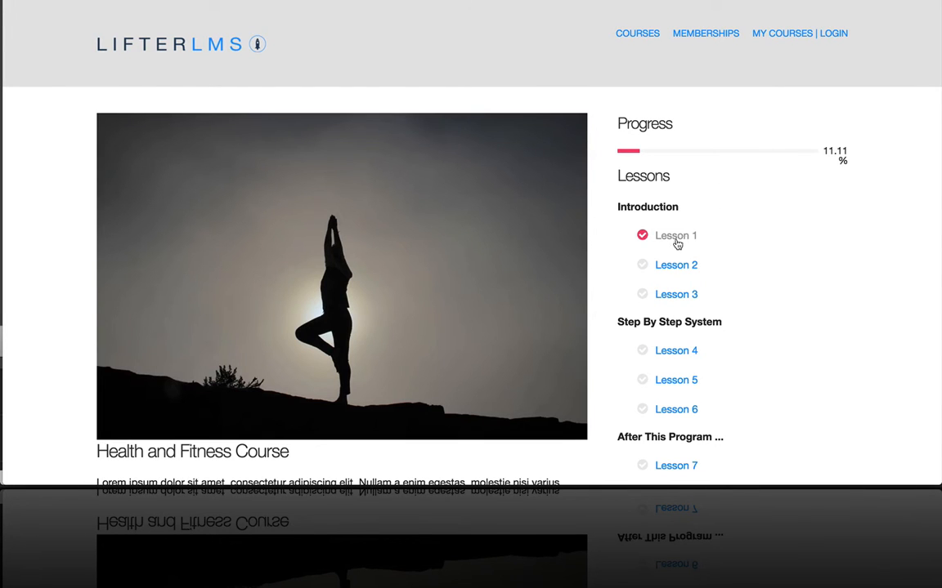
View Lesson 1, then the Lesson 2 page with the Step By Step System section expanded
{"action": "left_click", "coordinate": [676, 235]}
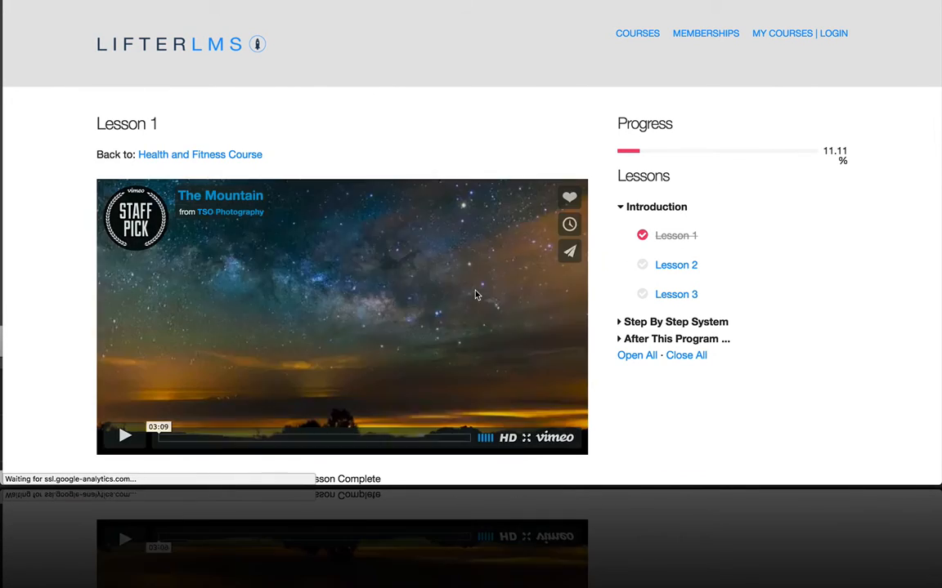
{"action": "scroll", "scroll_direction": "down", "scroll_amount": 3}
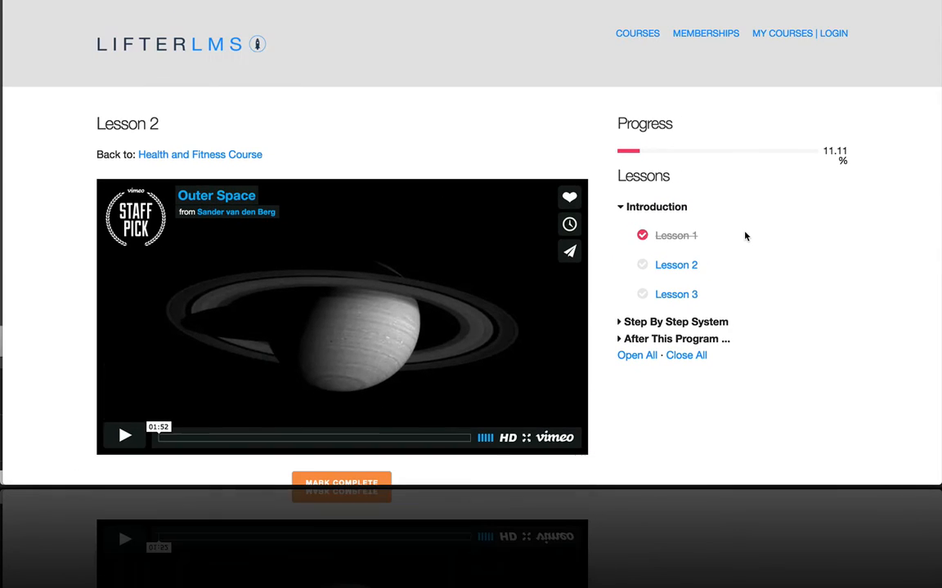
{"action": "mouse_move", "coordinate": [622, 324]}
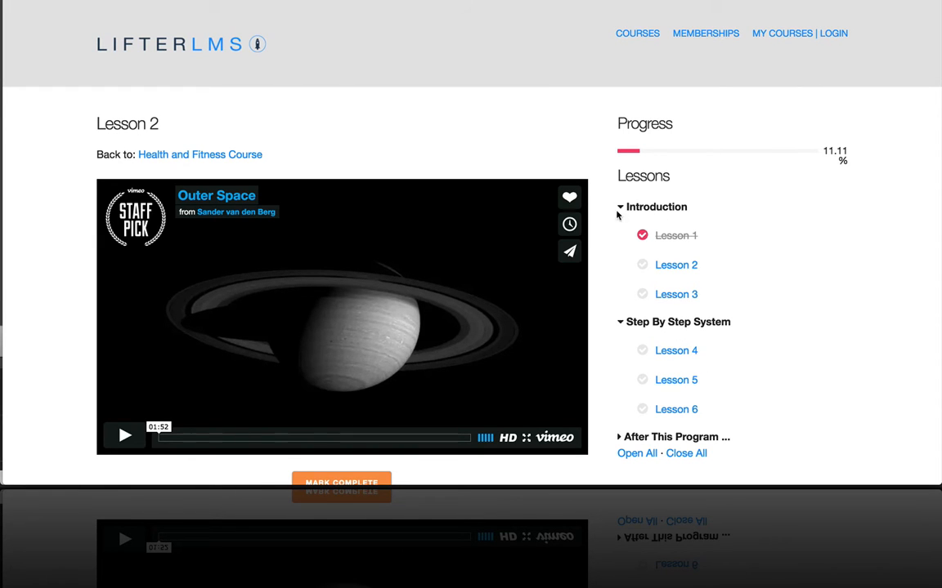
{"action": "mouse_move", "coordinate": [683, 278]}
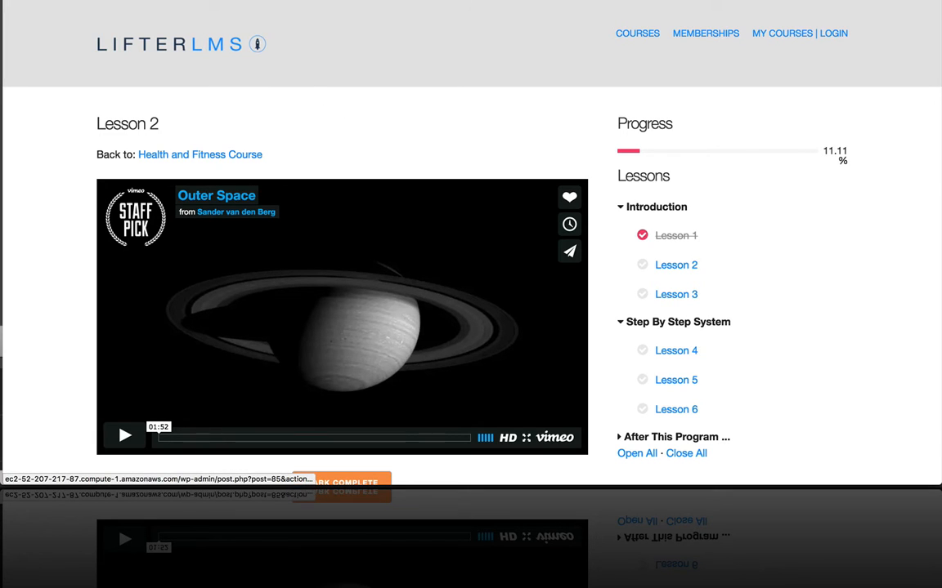
{"action": "mouse_move", "coordinate": [235, 154]}
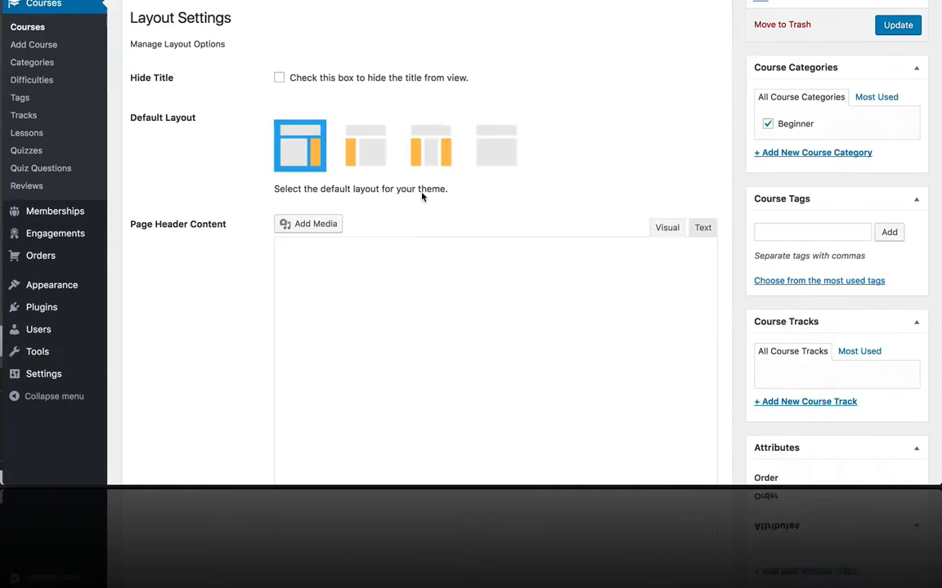
Review the Course Outline box with its three sections and nine lessons on the edit screen
{"action": "scroll", "scroll_direction": "down", "scroll_amount": 3}
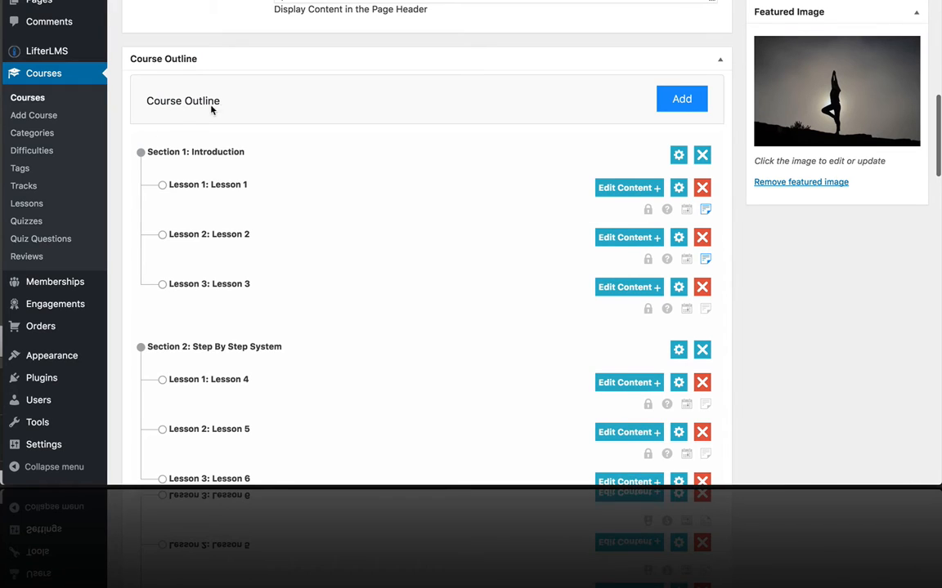
{"action": "mouse_move", "coordinate": [242, 162]}
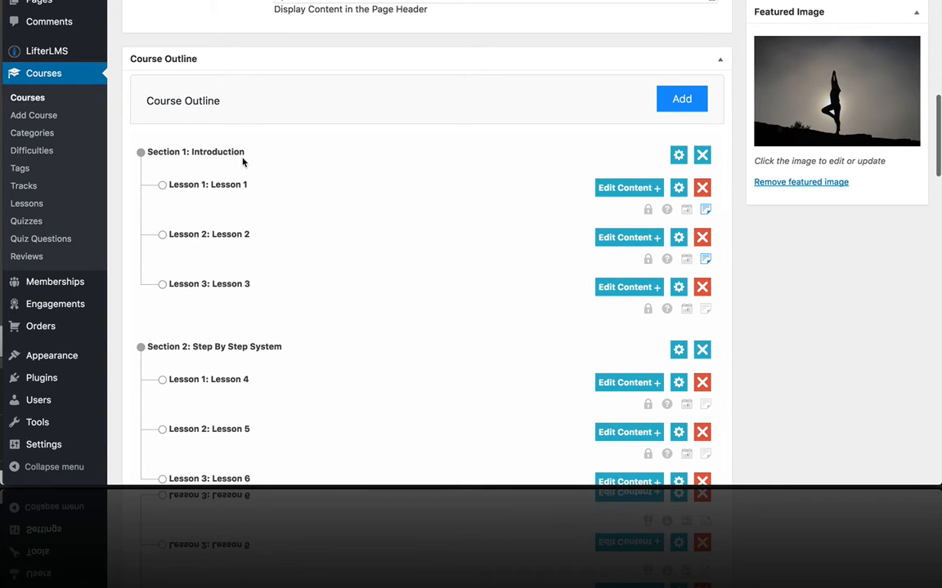
{"action": "left_click_drag", "start_coordinate": [209, 183], "coordinate": [209, 233]}
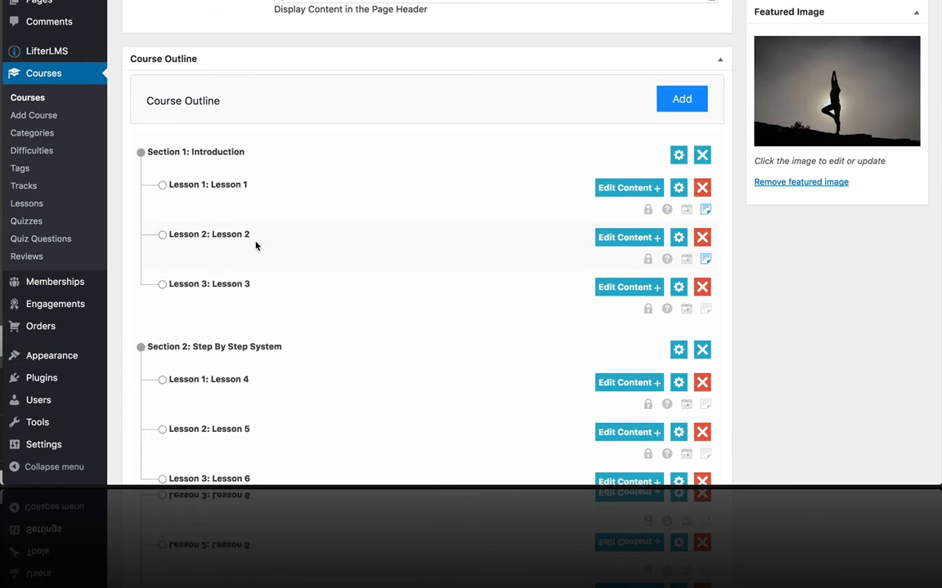
{"action": "scroll", "scroll_direction": "down", "scroll_amount": 3}
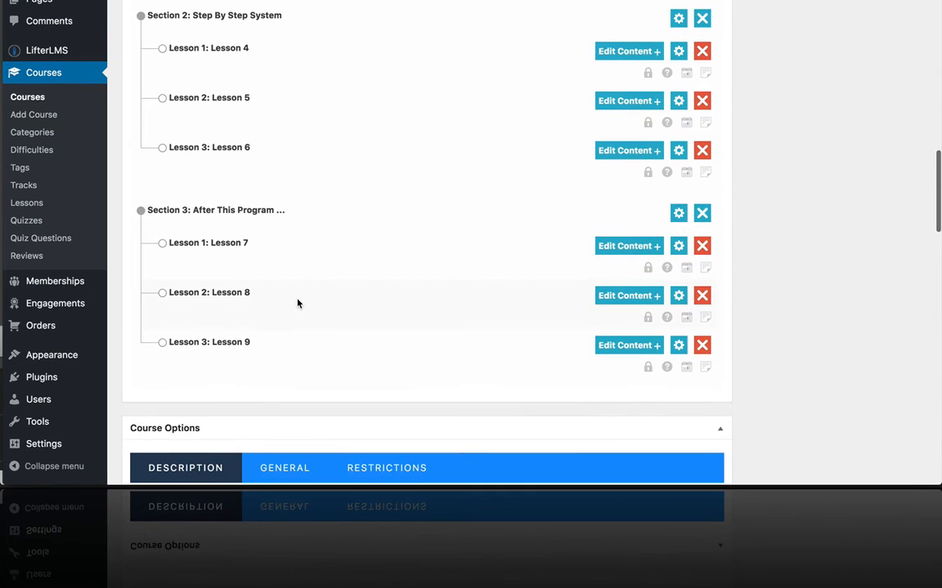
{"action": "scroll", "scroll_direction": "up", "scroll_amount": 3}
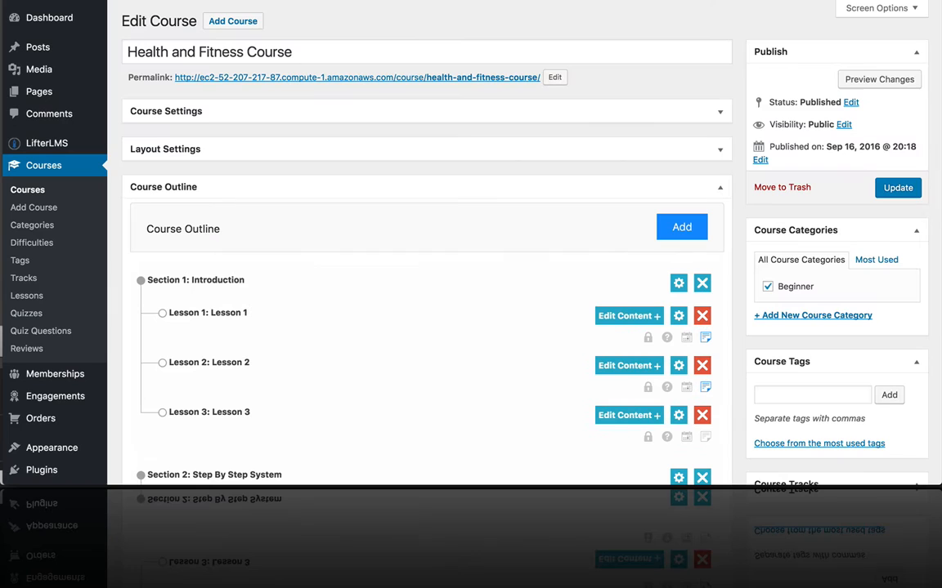
{"action": "mouse_move", "coordinate": [33, 226]}
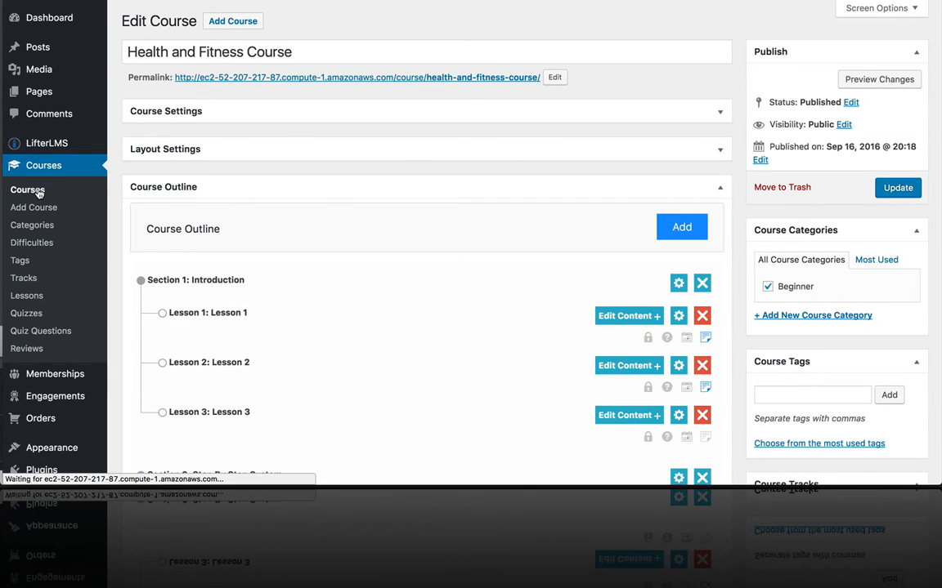
Create a new draft course titled 'New Course' from the Courses admin list
{"action": "left_click", "coordinate": [26, 165]}
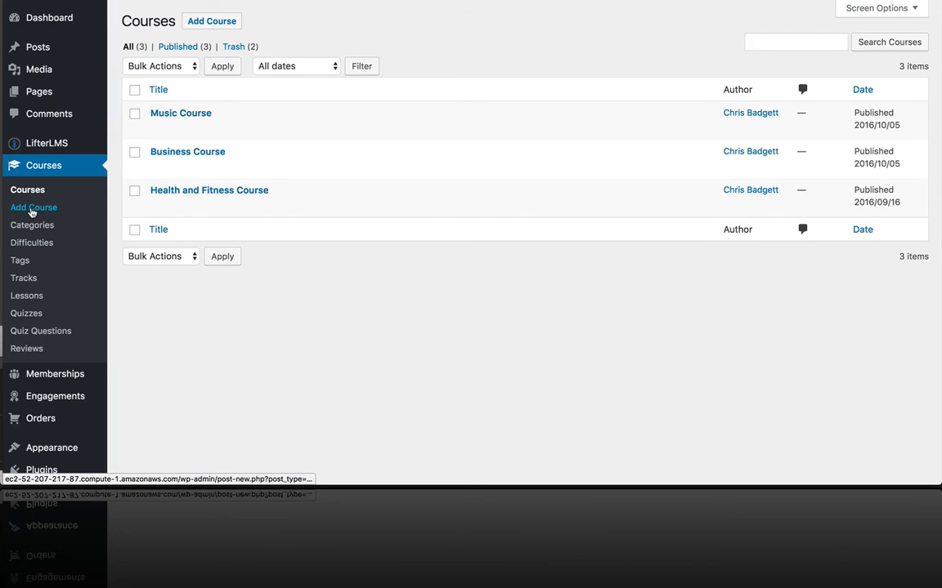
{"action": "left_click", "coordinate": [33, 206]}
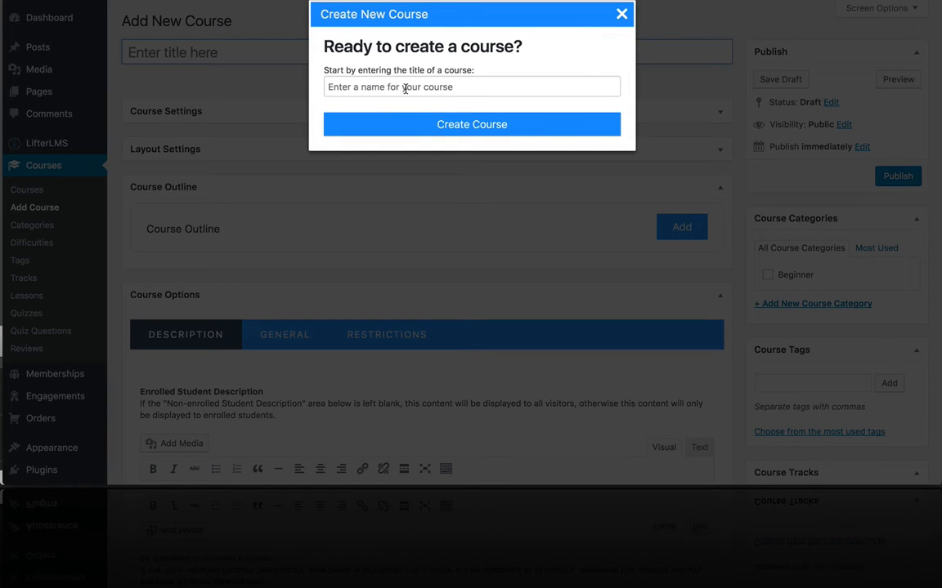
{"action": "type", "text": "New"}
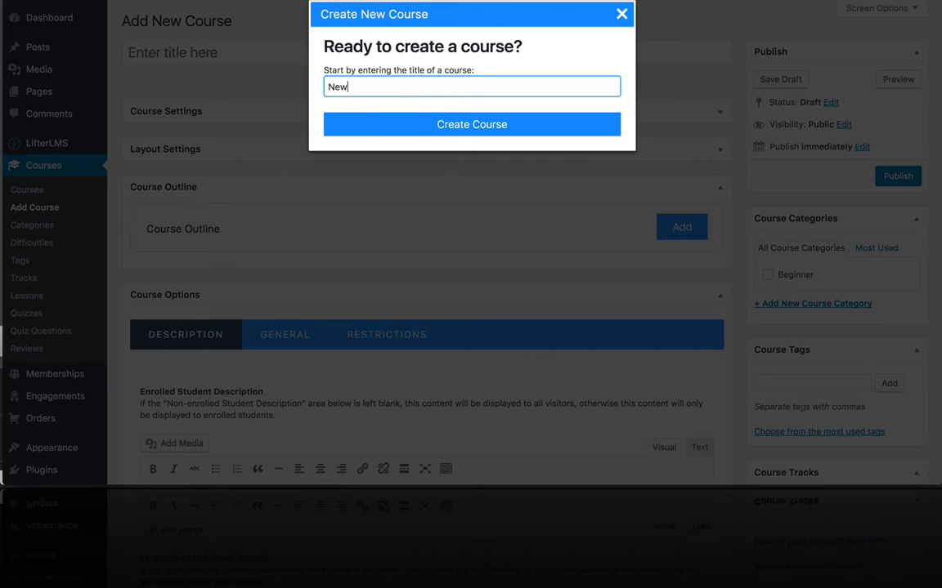
{"action": "type", "text": "Course"}
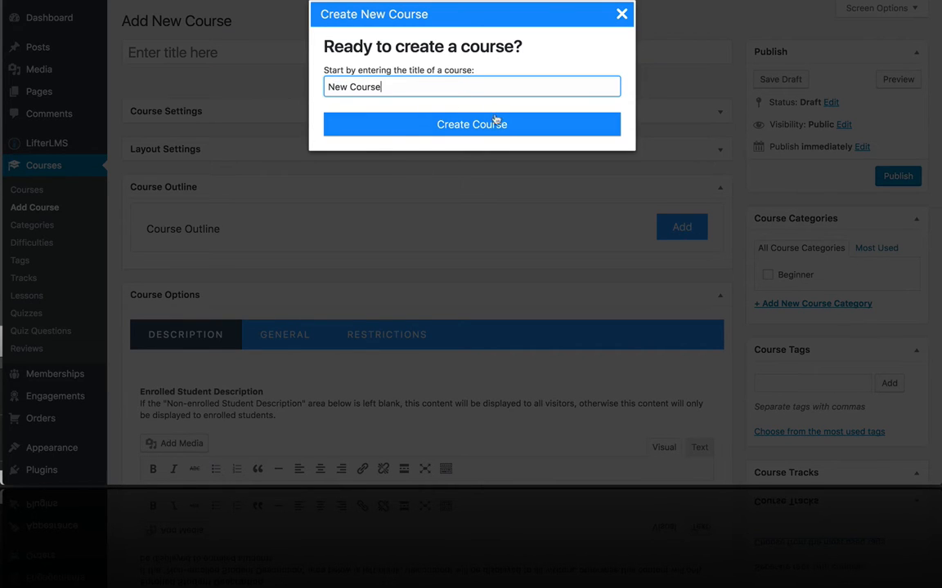
{"action": "left_click", "coordinate": [471, 124]}
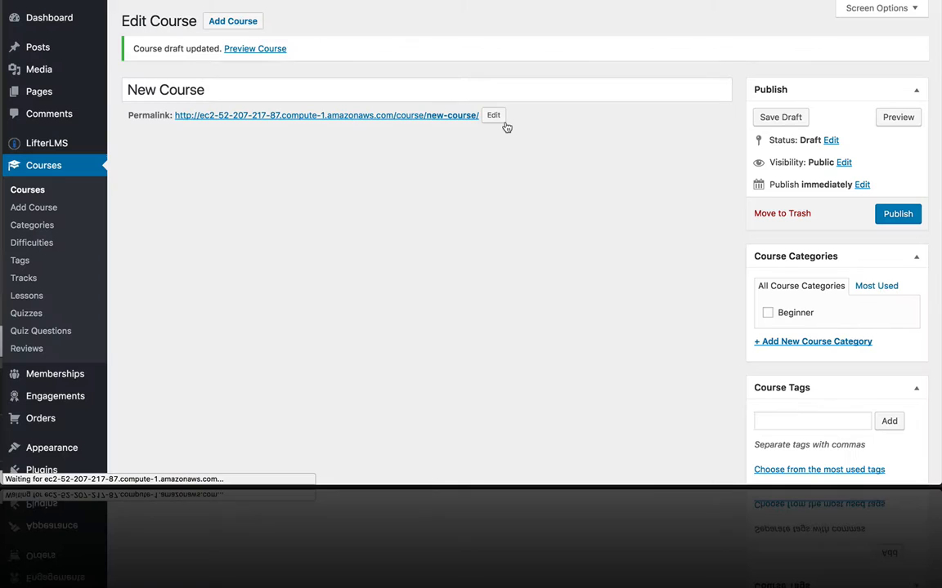
Add a new section titled 'Introduction' as Section 1 of the course outline
{"action": "left_click", "coordinate": [680, 265]}
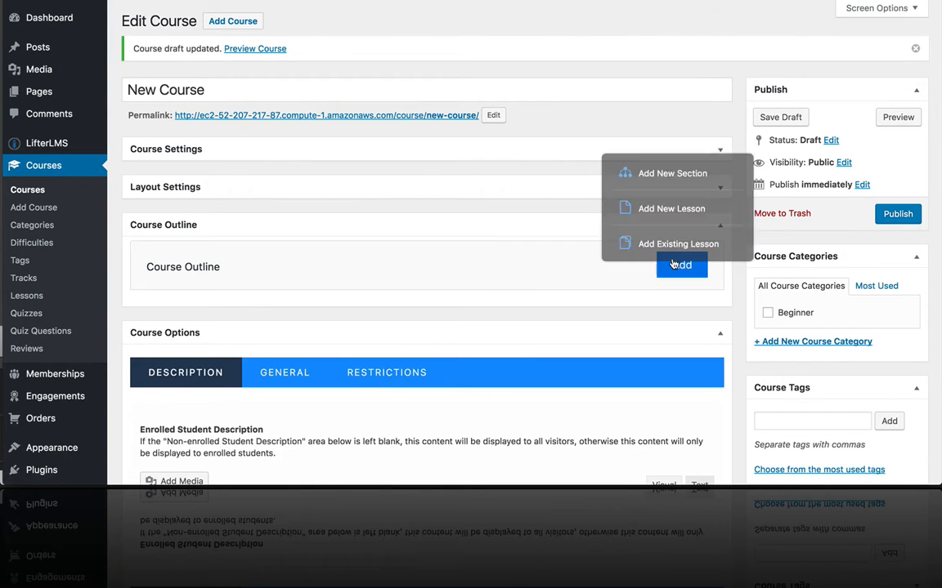
{"action": "left_click", "coordinate": [672, 173]}
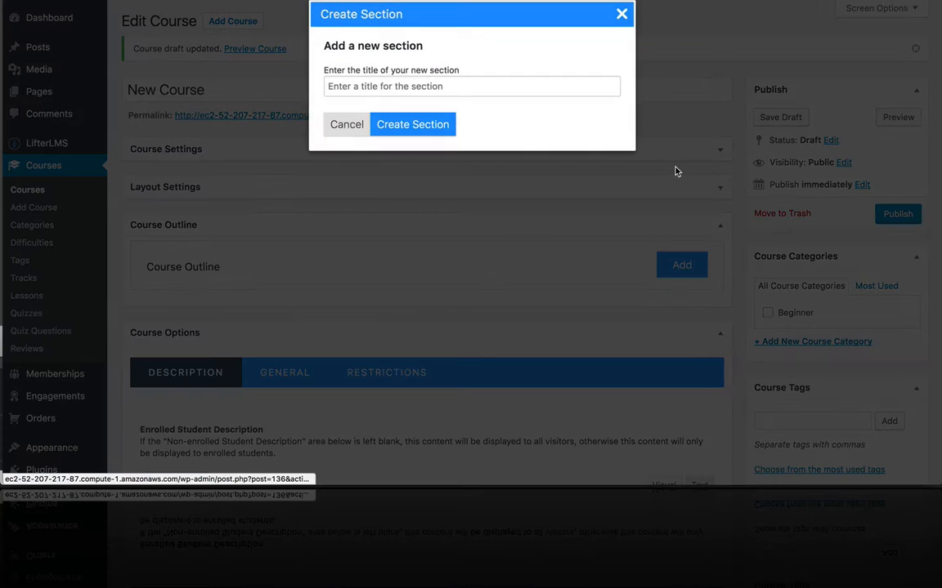
{"action": "left_click", "coordinate": [470, 85]}
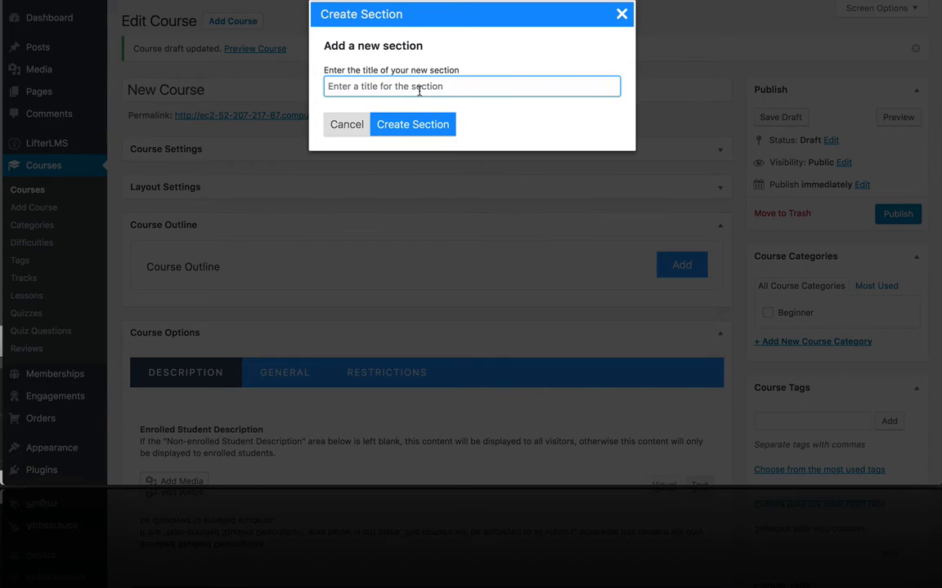
{"action": "type", "text": "Introduction"}
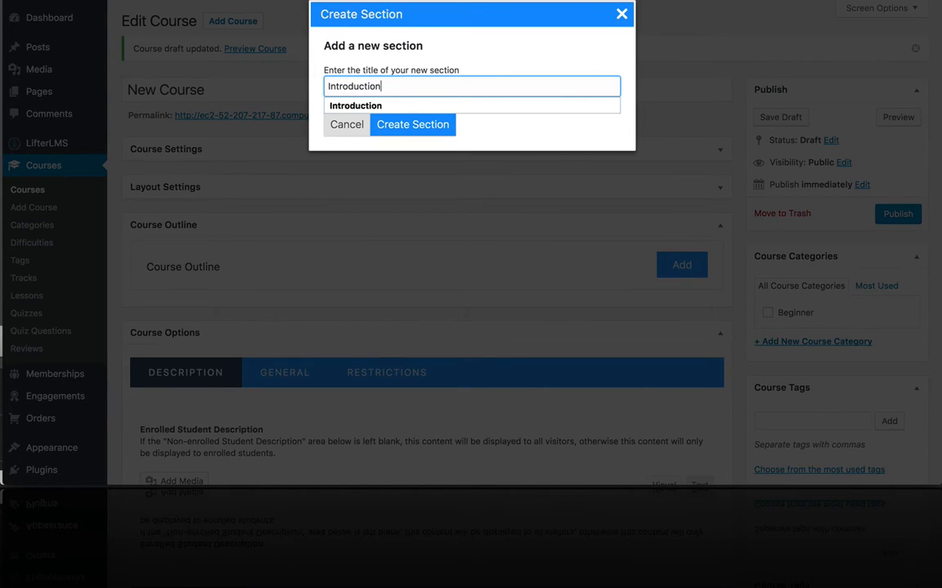
{"action": "left_click", "coordinate": [412, 124]}
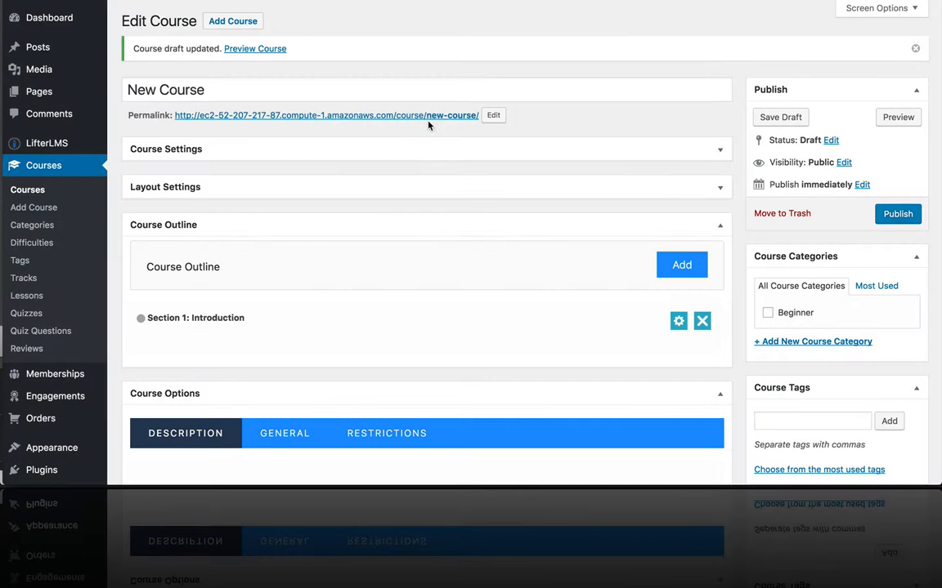
Add a lesson titled 'Introduction Lesson' inside the Introduction section
{"action": "left_click", "coordinate": [682, 265]}
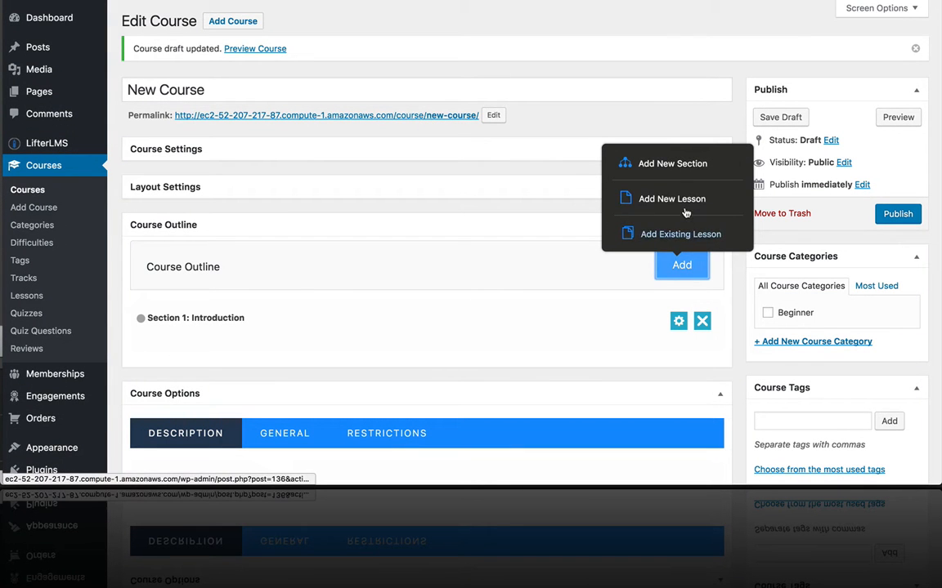
{"action": "left_click", "coordinate": [670, 200]}
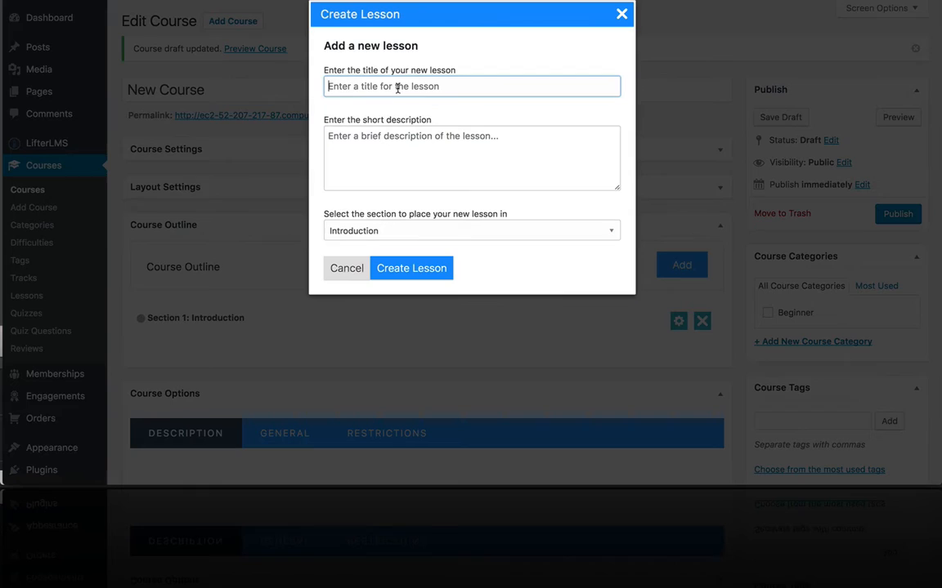
{"action": "type", "text": "Intro"}
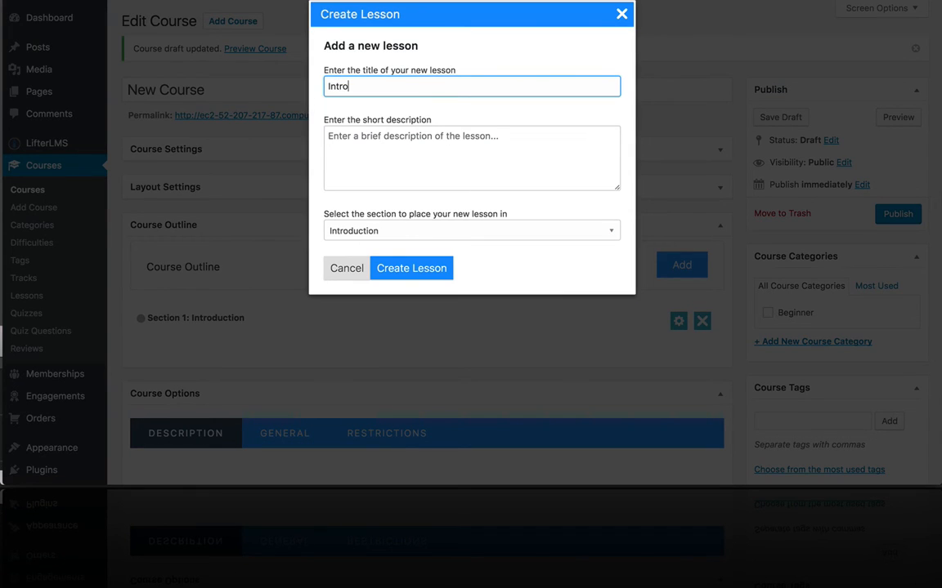
{"action": "type", "text": "Introduction L"}
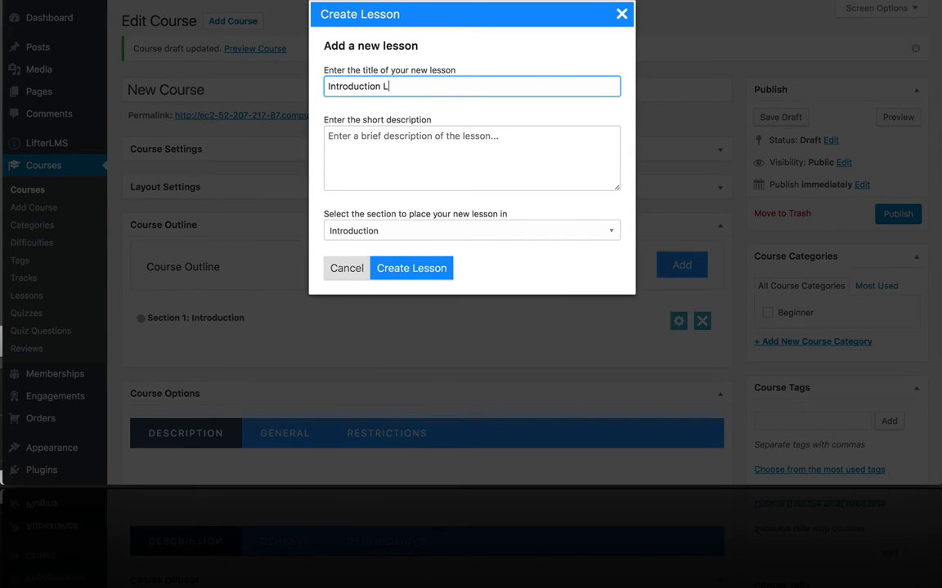
{"action": "type", "text": "esson"}
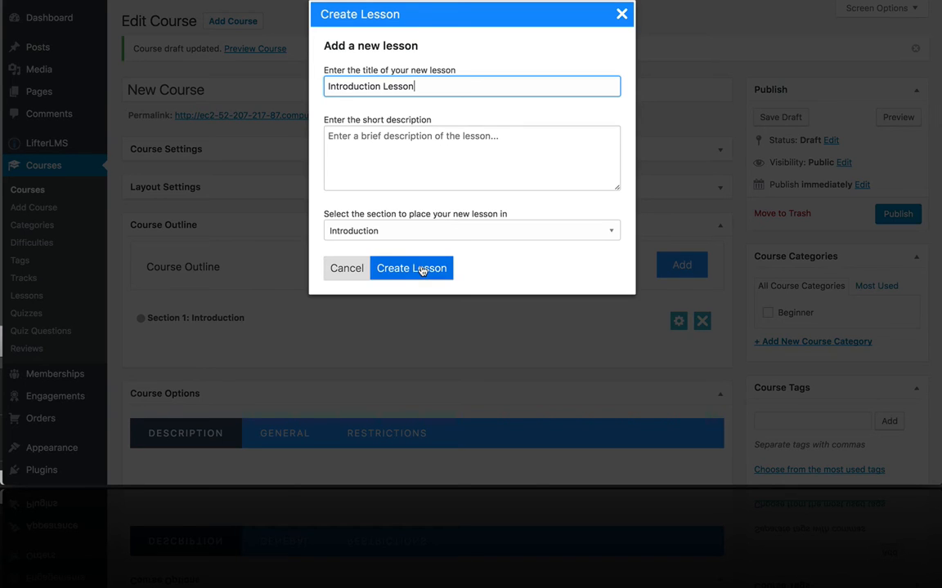
{"action": "mouse_move", "coordinate": [440, 271]}
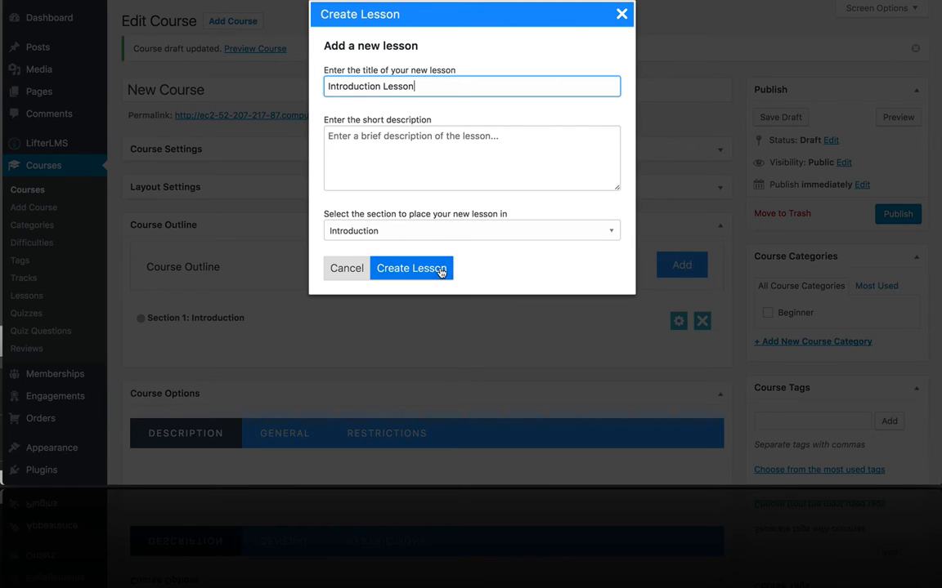
{"action": "left_click", "coordinate": [412, 268]}
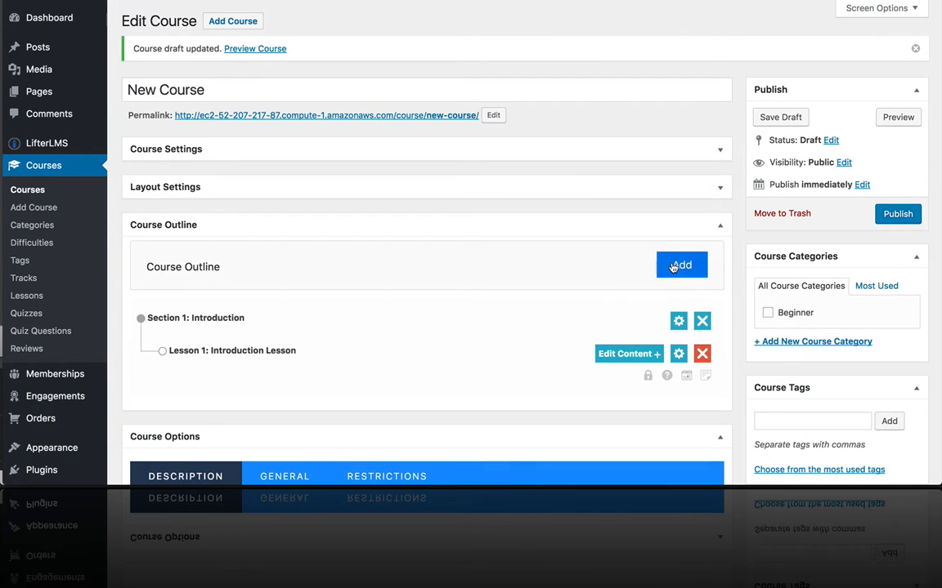
Add a second section titled 'Method' below the Introduction section
{"action": "left_click", "coordinate": [680, 265]}
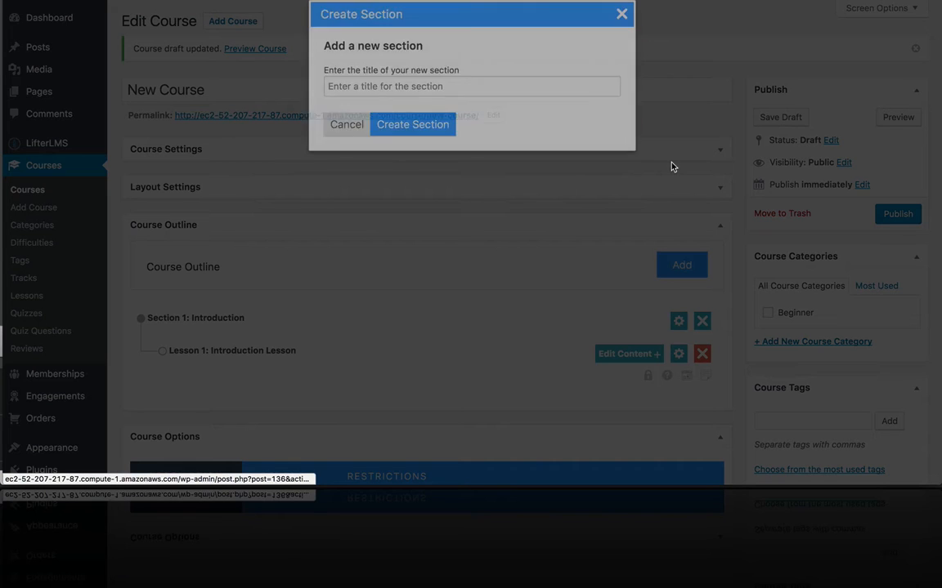
{"action": "left_click", "coordinate": [471, 85]}
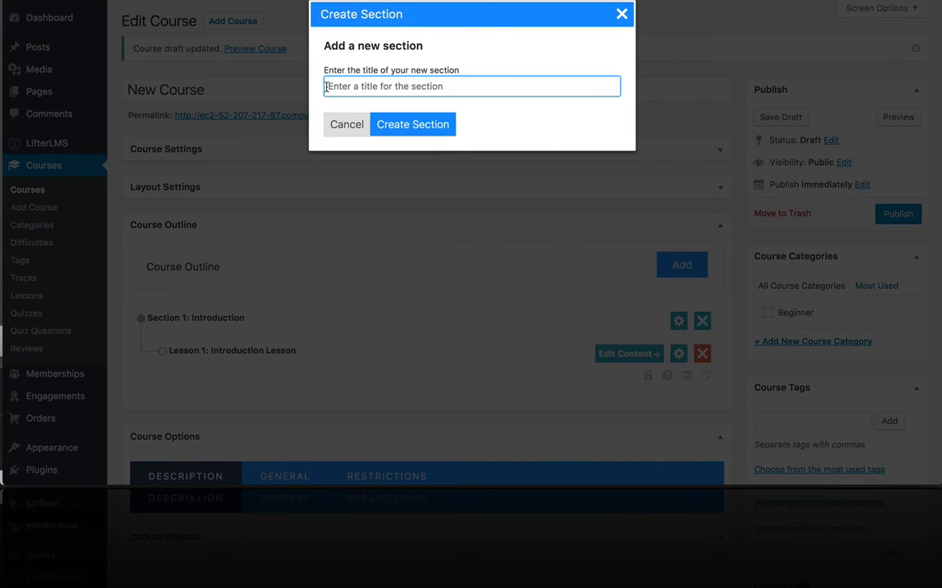
{"action": "type", "text": "Method"}
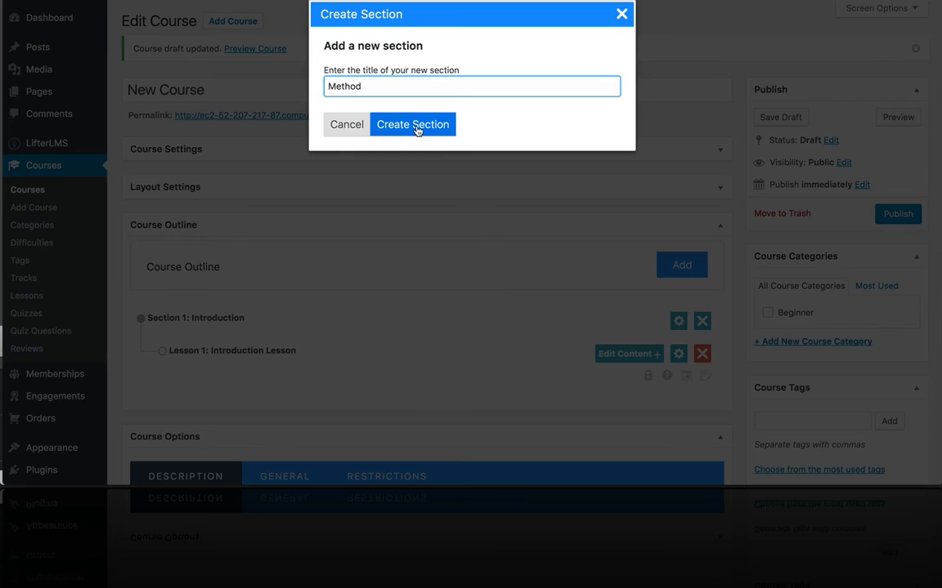
{"action": "left_click", "coordinate": [412, 125]}
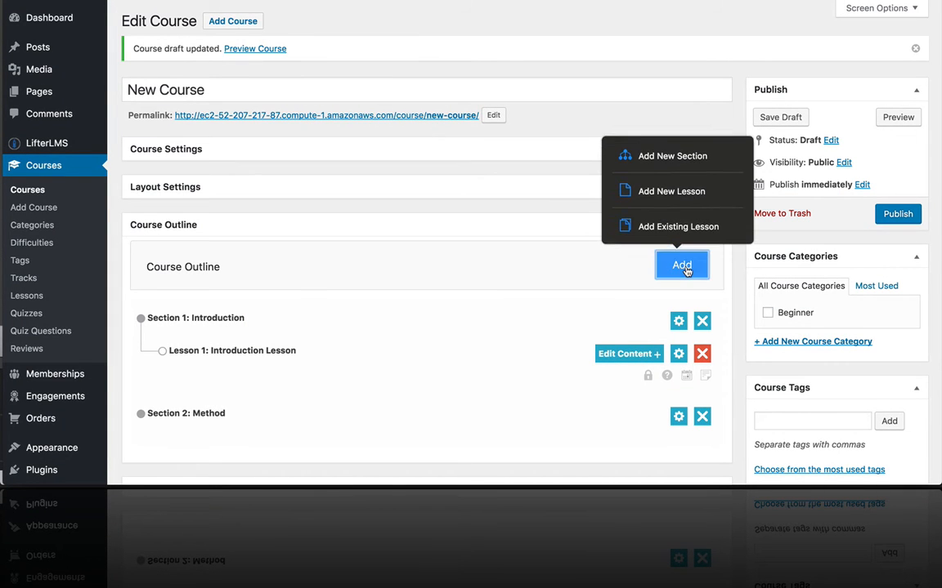
Add 'Lesson 1' from the title suggestions into the Method section
{"action": "left_click", "coordinate": [672, 190]}
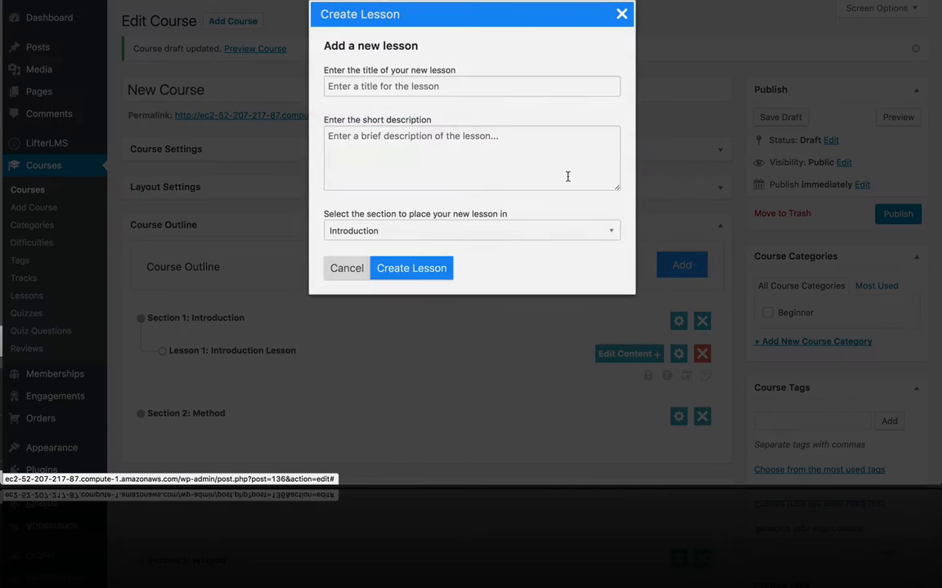
{"action": "type", "text": "Lesso"}
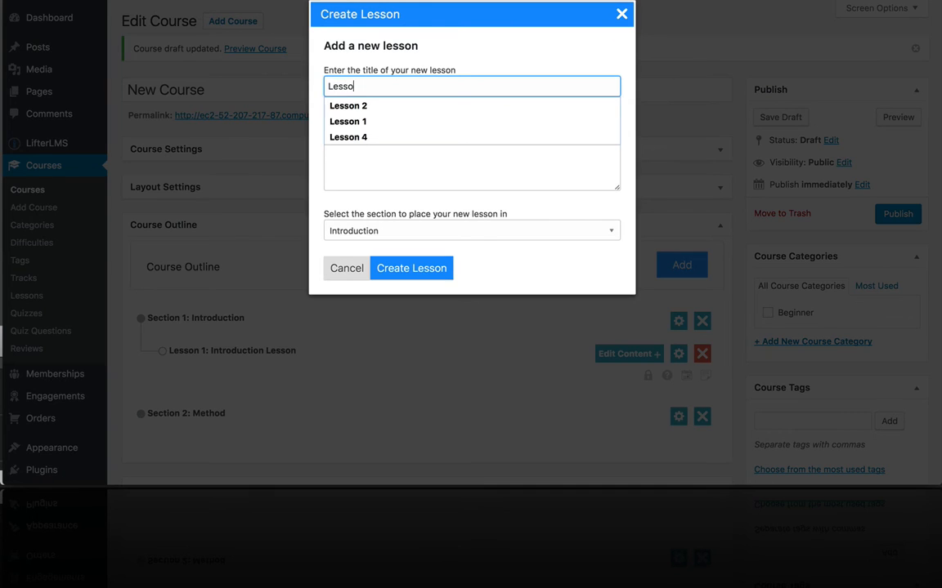
{"action": "left_click", "coordinate": [347, 121]}
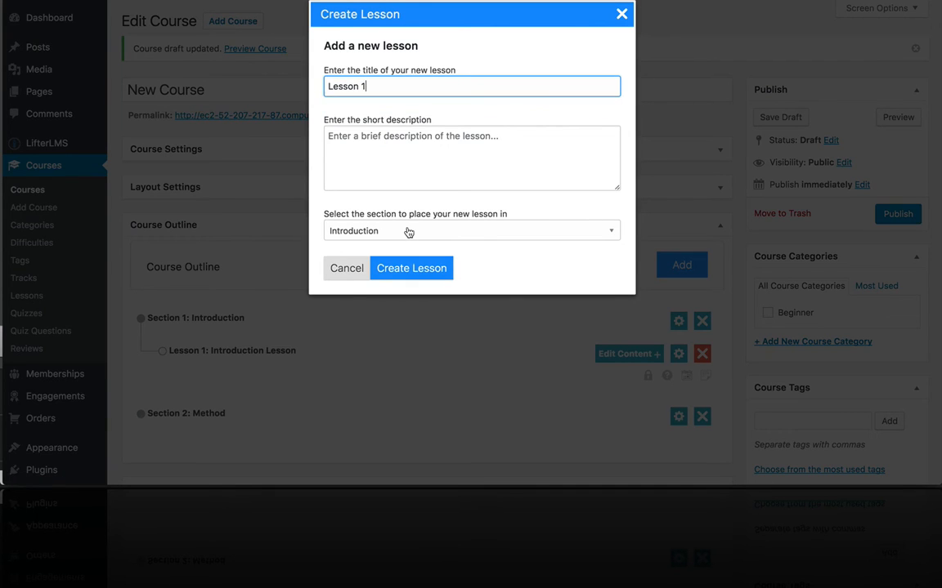
{"action": "left_click", "coordinate": [471, 230]}
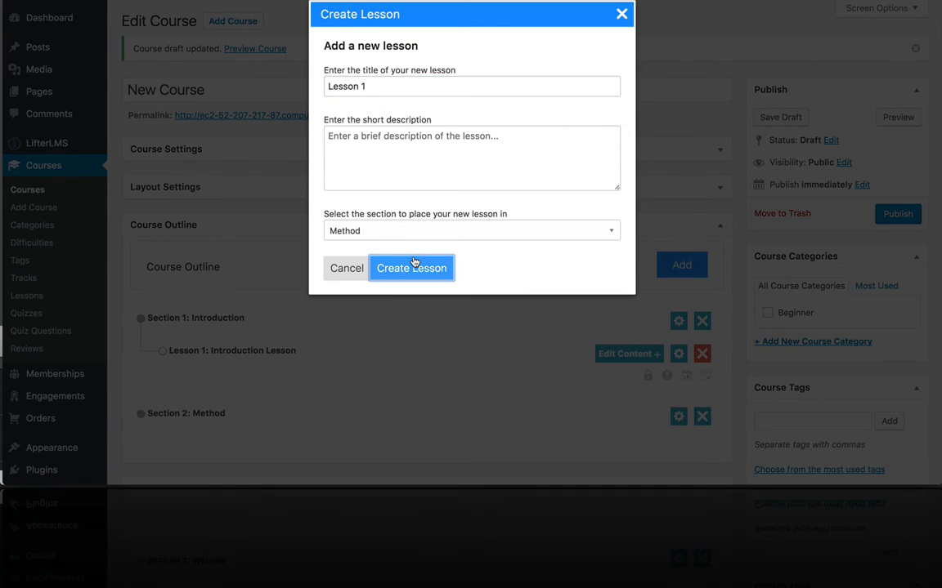
{"action": "left_click", "coordinate": [412, 269]}
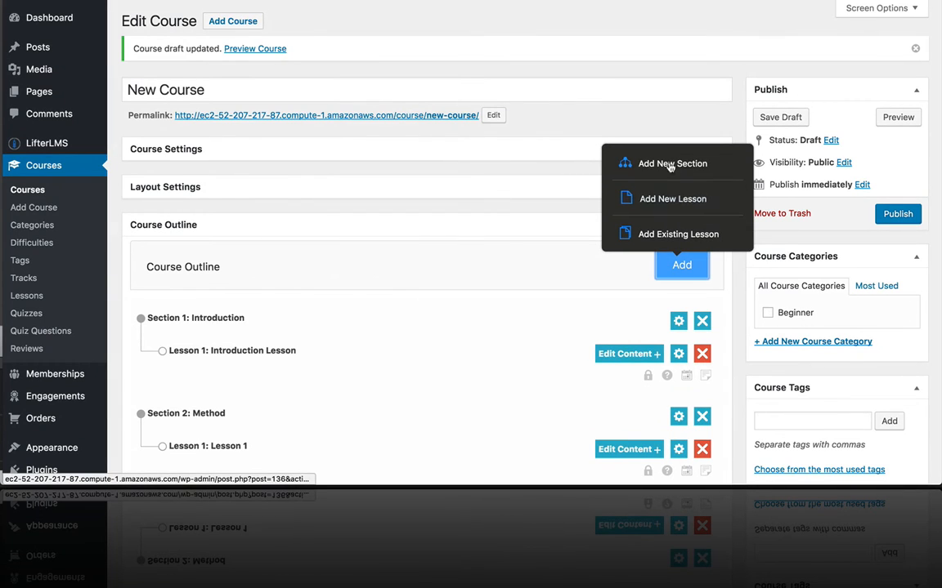
Add 'Lesson 2' from the title suggestions, assigned to the Method section
{"action": "left_click", "coordinate": [672, 199]}
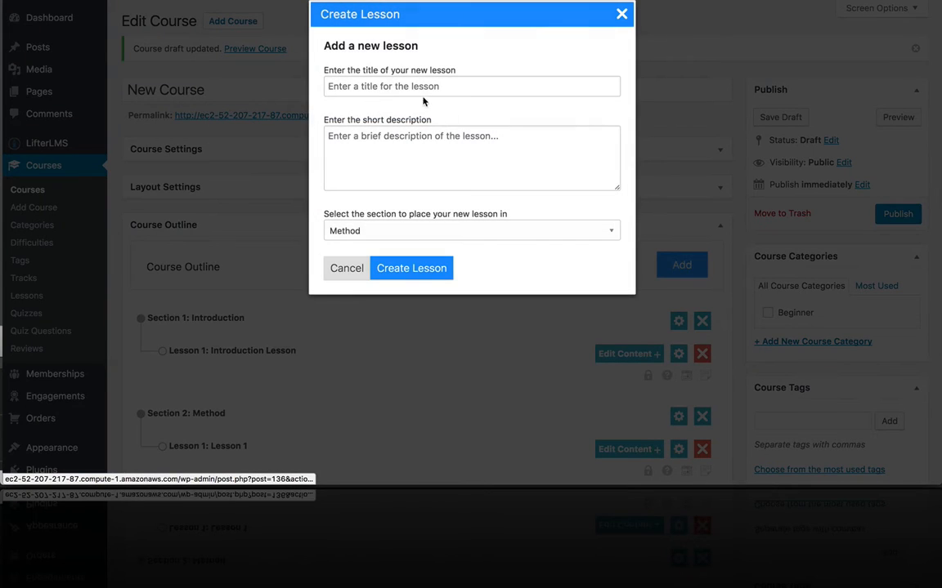
{"action": "type", "text": "Lesson"}
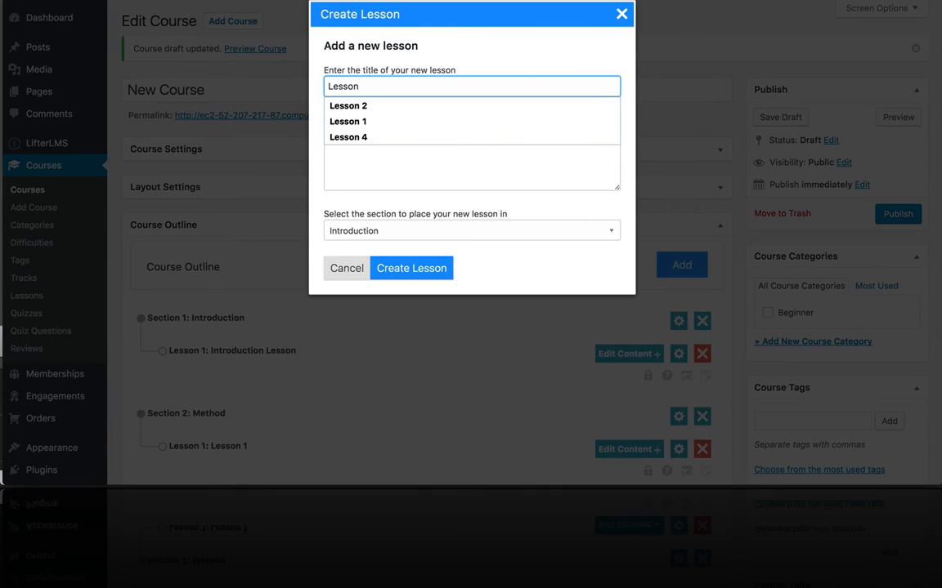
{"action": "left_click", "coordinate": [471, 231]}
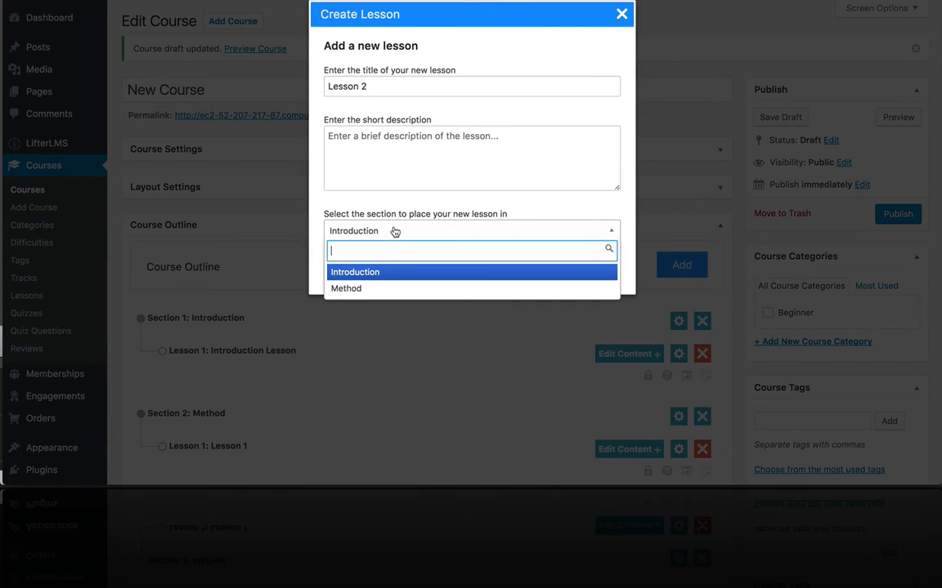
{"action": "left_click", "coordinate": [346, 287]}
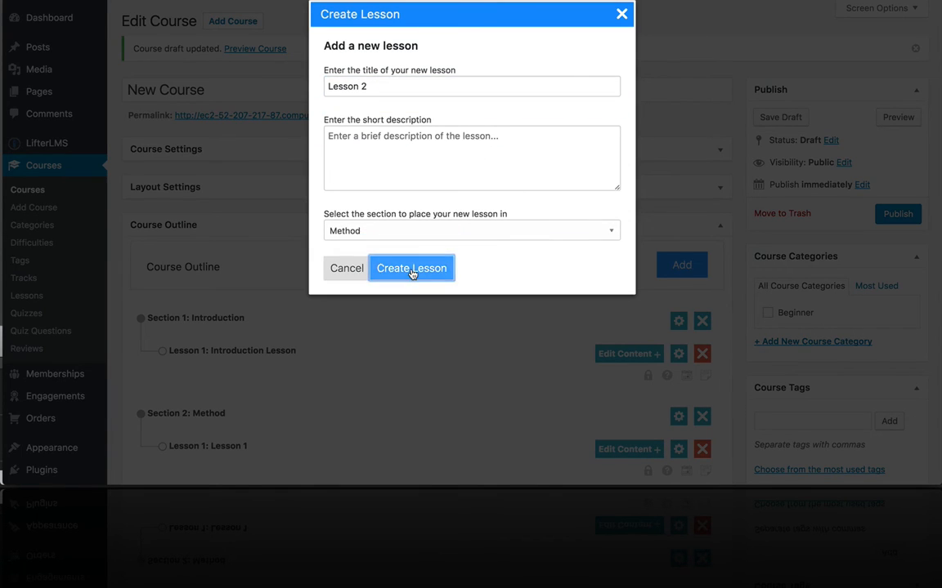
{"action": "left_click", "coordinate": [412, 268]}
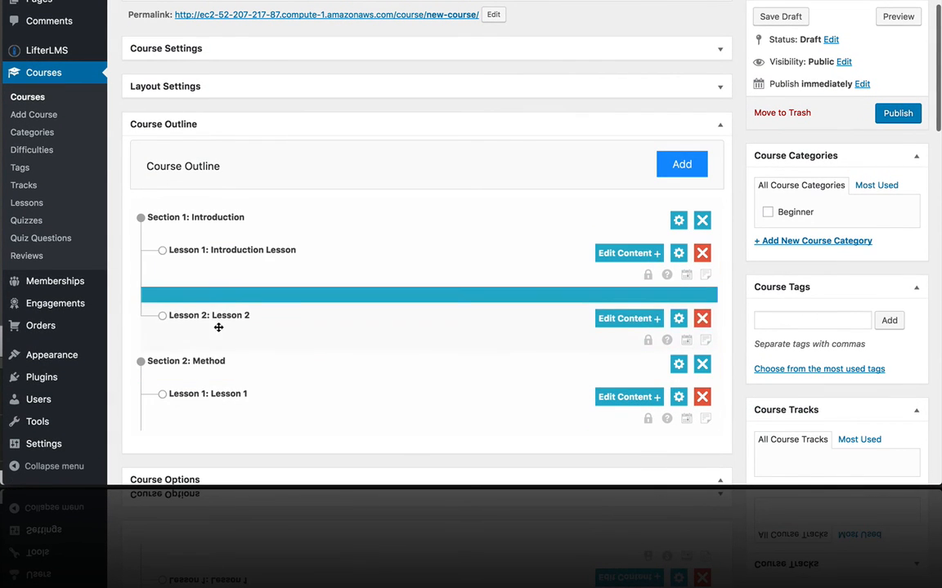
Drag Lesson 2 into Section 2: Method below Lesson 1 and check the outline
{"action": "left_click_drag", "start_coordinate": [210, 314], "coordinate": [209, 394]}
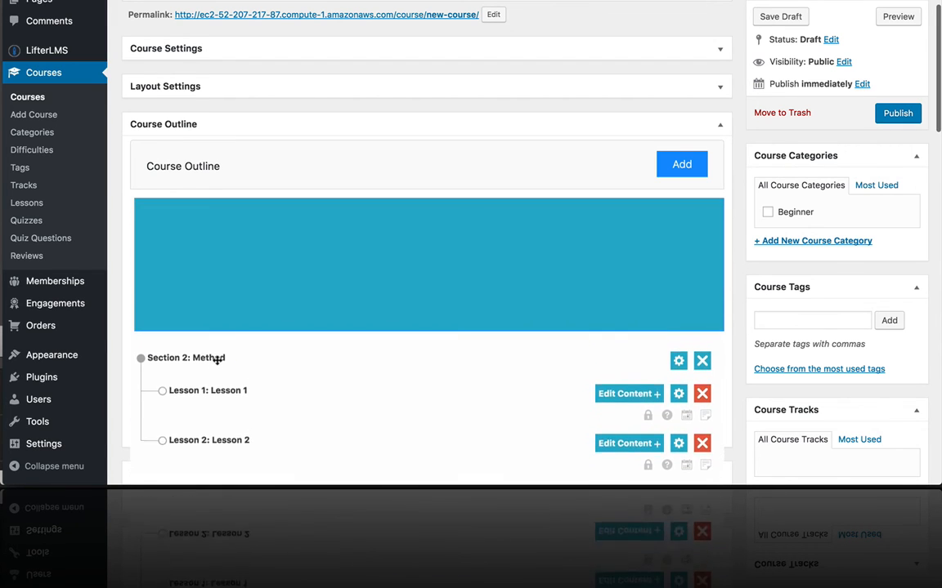
{"action": "scroll", "scroll_direction": "up", "scroll_amount": 3}
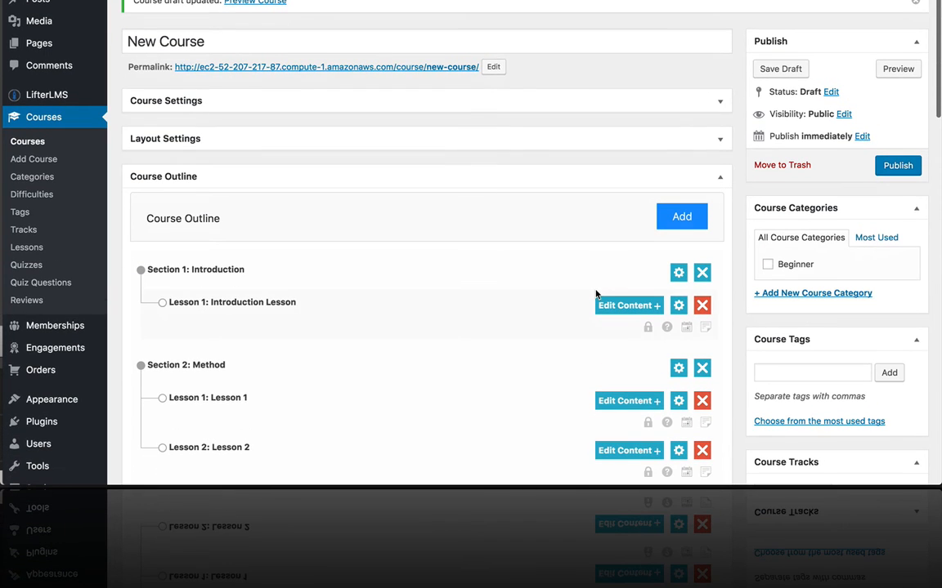
{"action": "scroll", "scroll_direction": "down", "scroll_amount": 3}
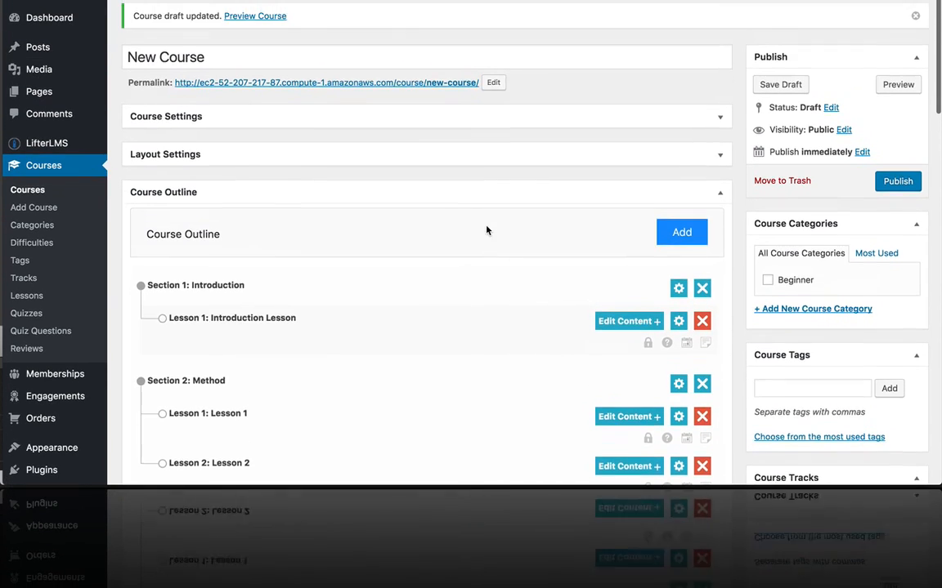
{"action": "scroll", "scroll_direction": "down", "scroll_amount": 3}
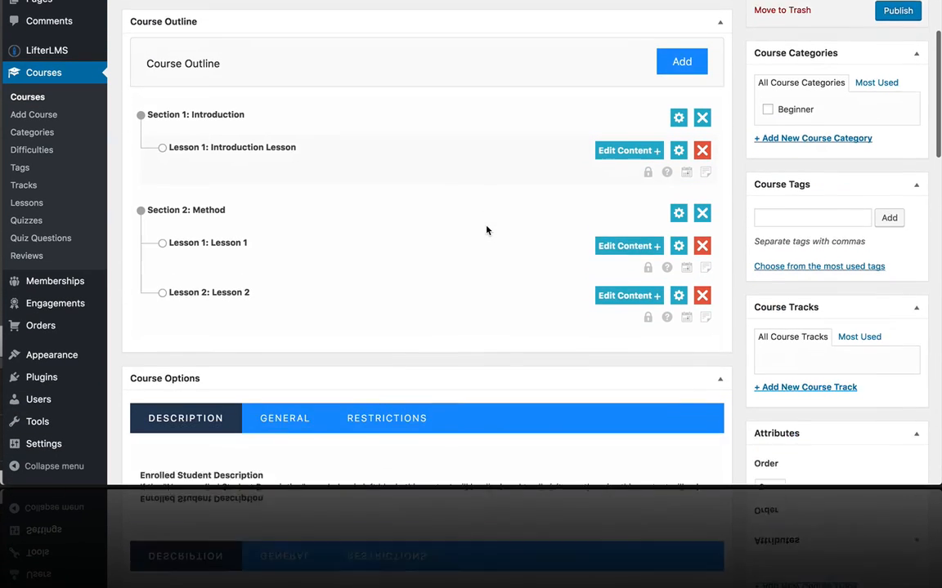
{"action": "scroll", "scroll_direction": "up", "scroll_amount": 3}
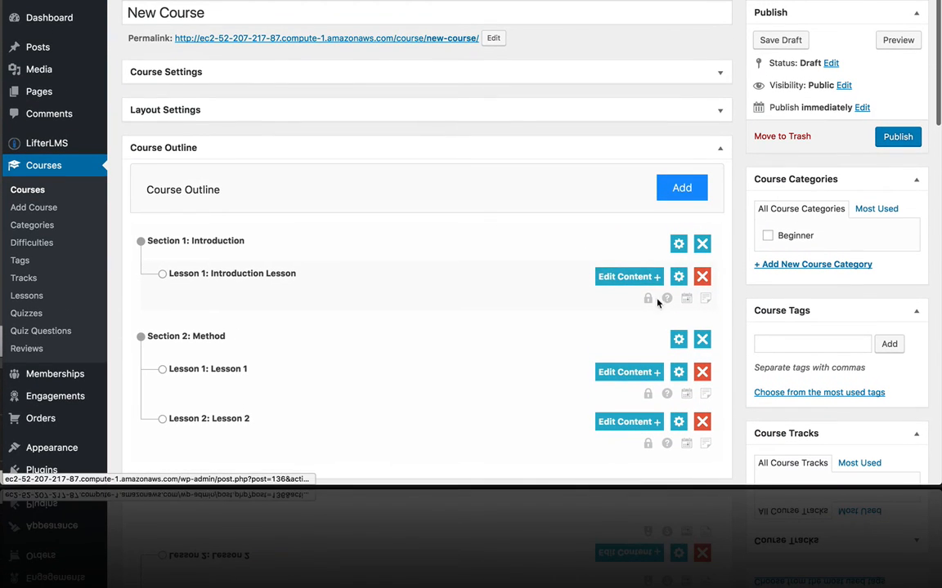
{"action": "mouse_move", "coordinate": [647, 298]}
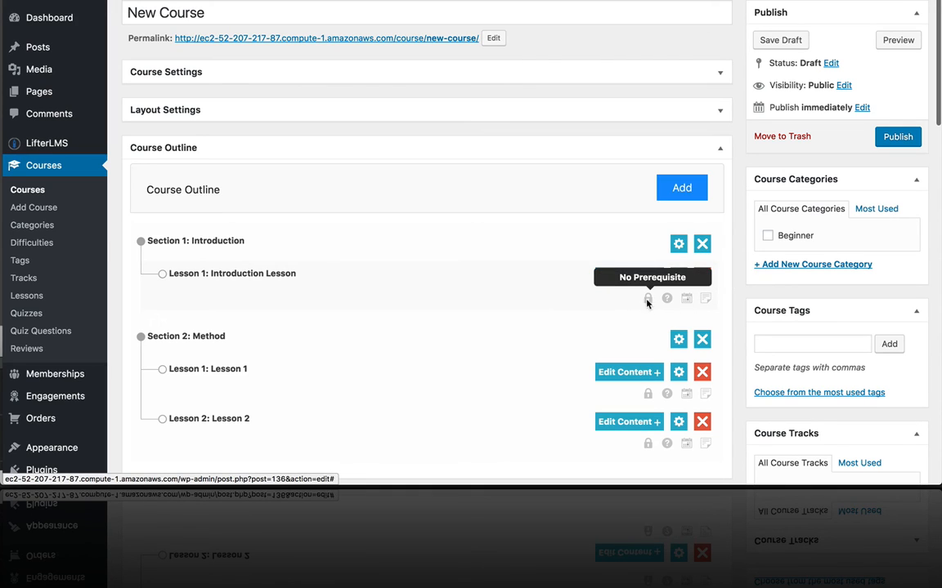
{"action": "mouse_move", "coordinate": [667, 298]}
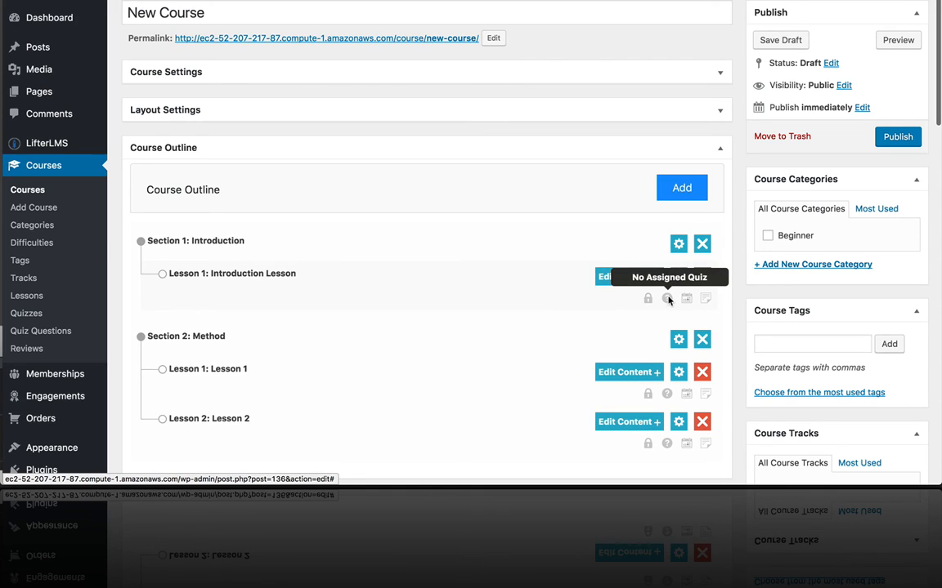
{"action": "mouse_move", "coordinate": [686, 298]}
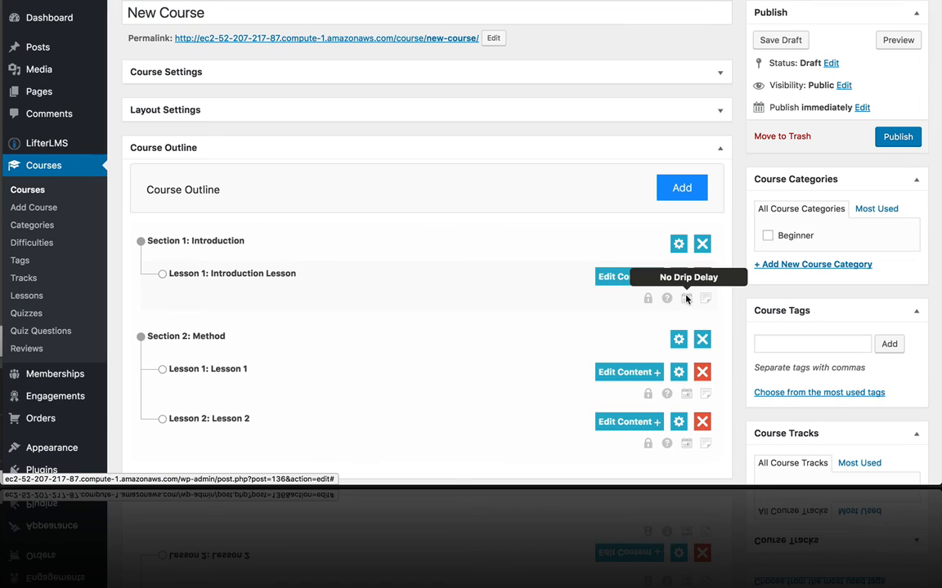
{"action": "mouse_move", "coordinate": [703, 297]}
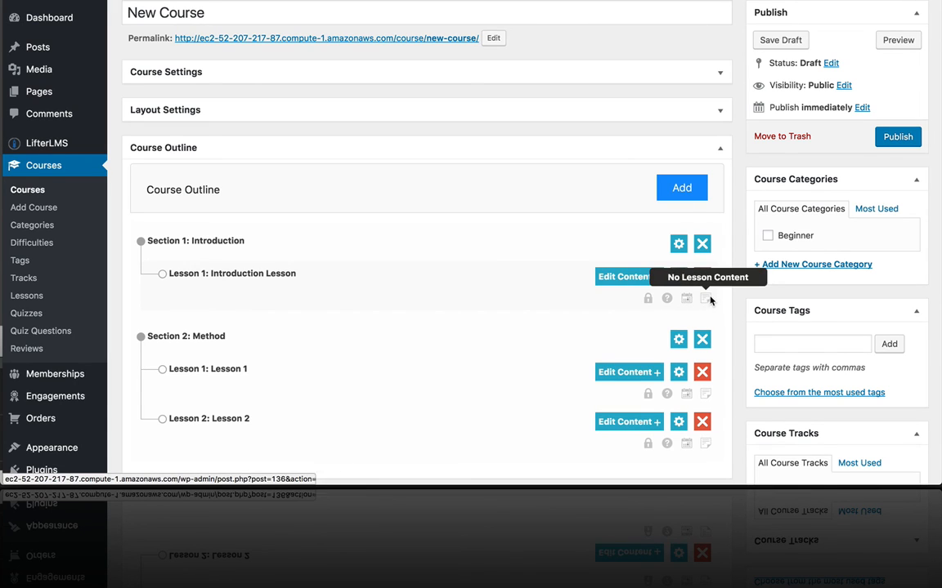
{"action": "mouse_move", "coordinate": [641, 305]}
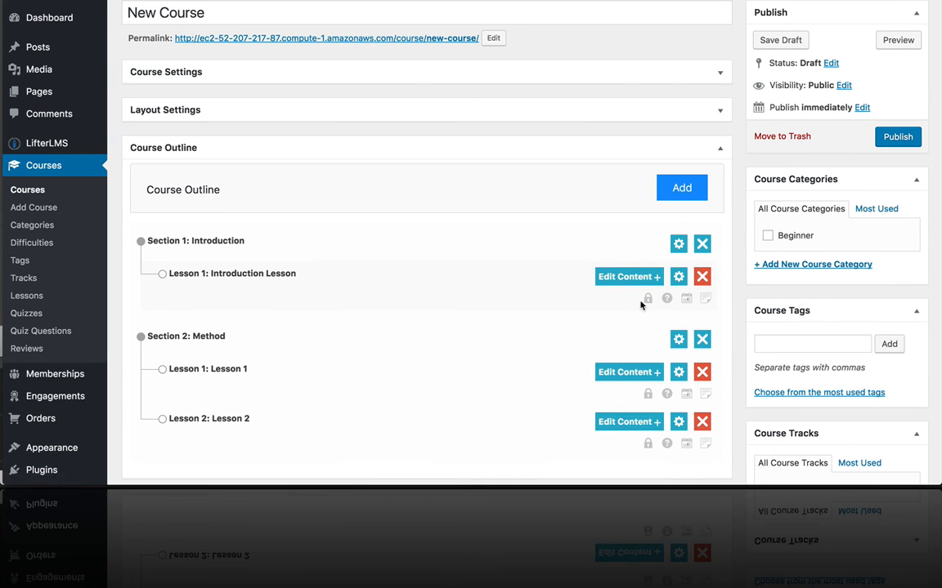
{"action": "scroll", "scroll_direction": "down", "scroll_amount": 3}
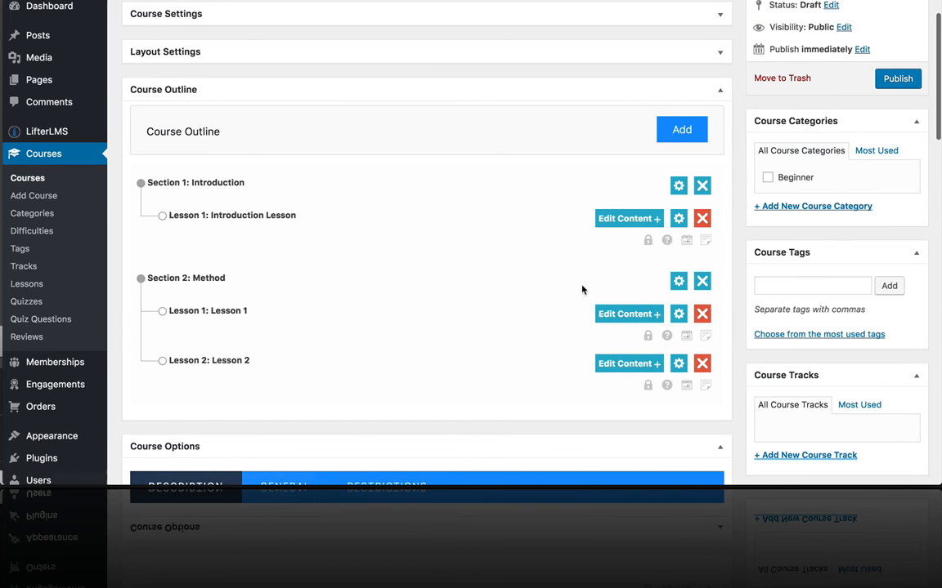
{"action": "mouse_move", "coordinate": [697, 235]}
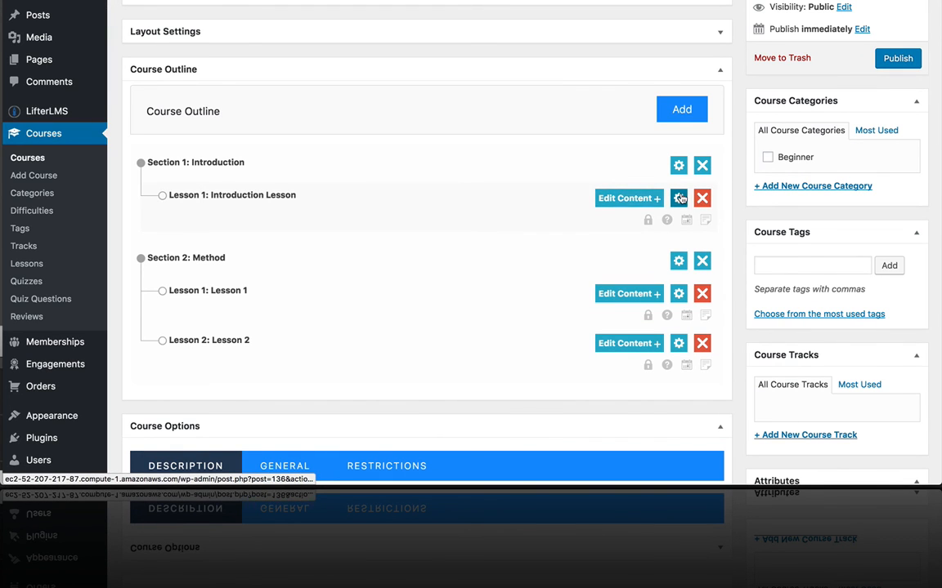
{"action": "left_click", "coordinate": [679, 197]}
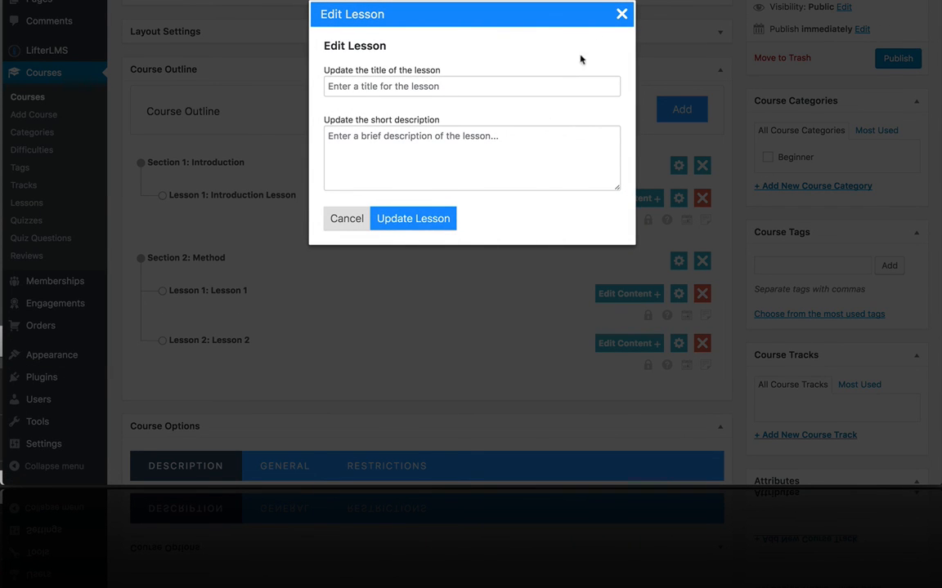
{"action": "left_click", "coordinate": [346, 219]}
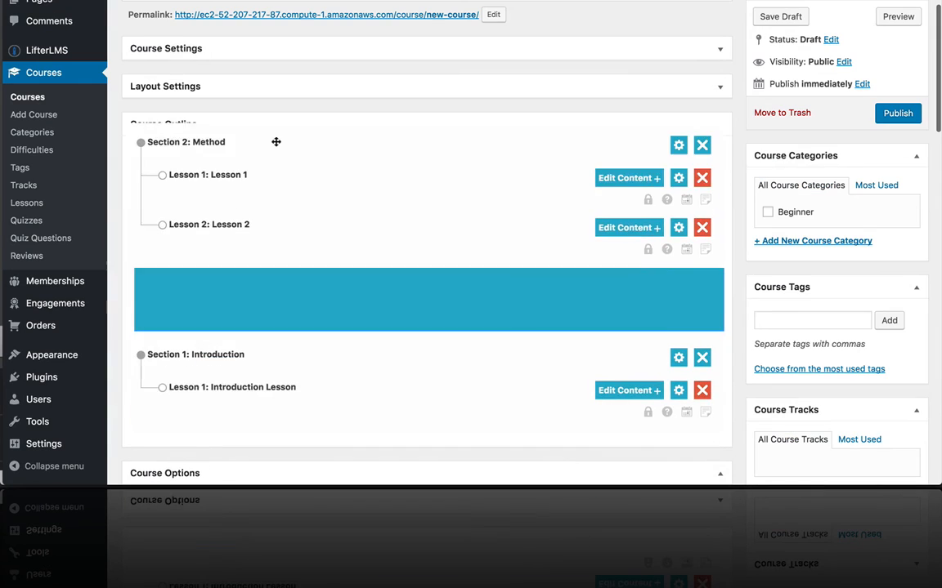